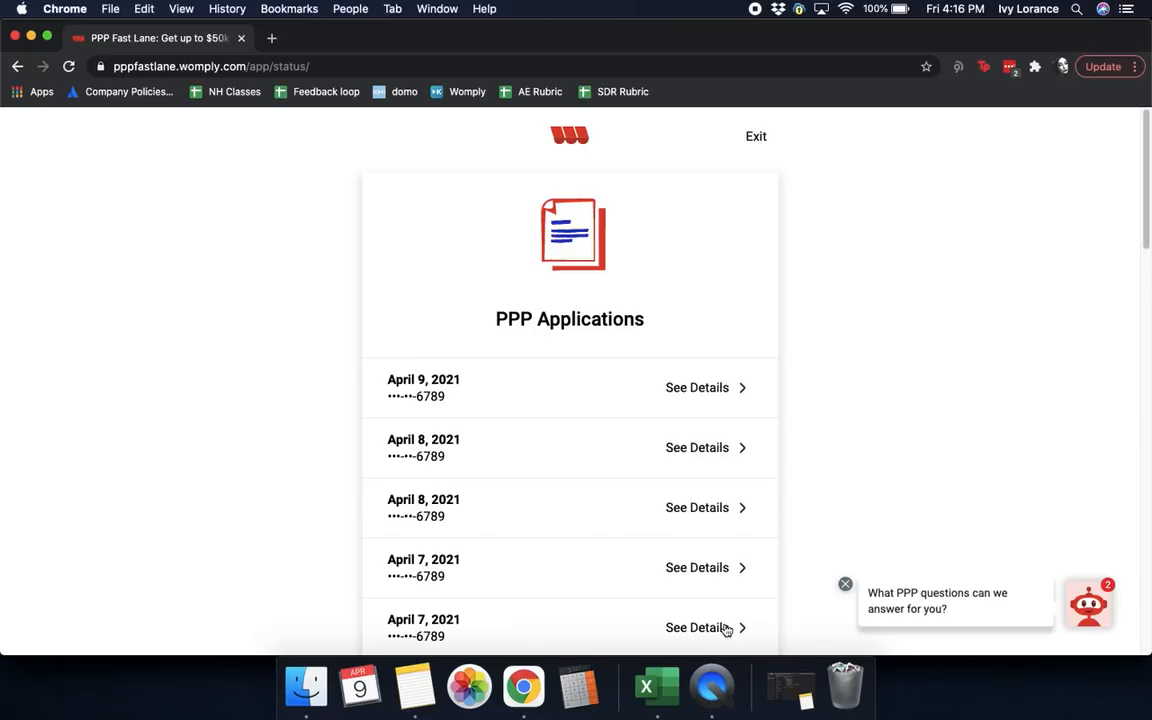
mouse_move(414, 686)
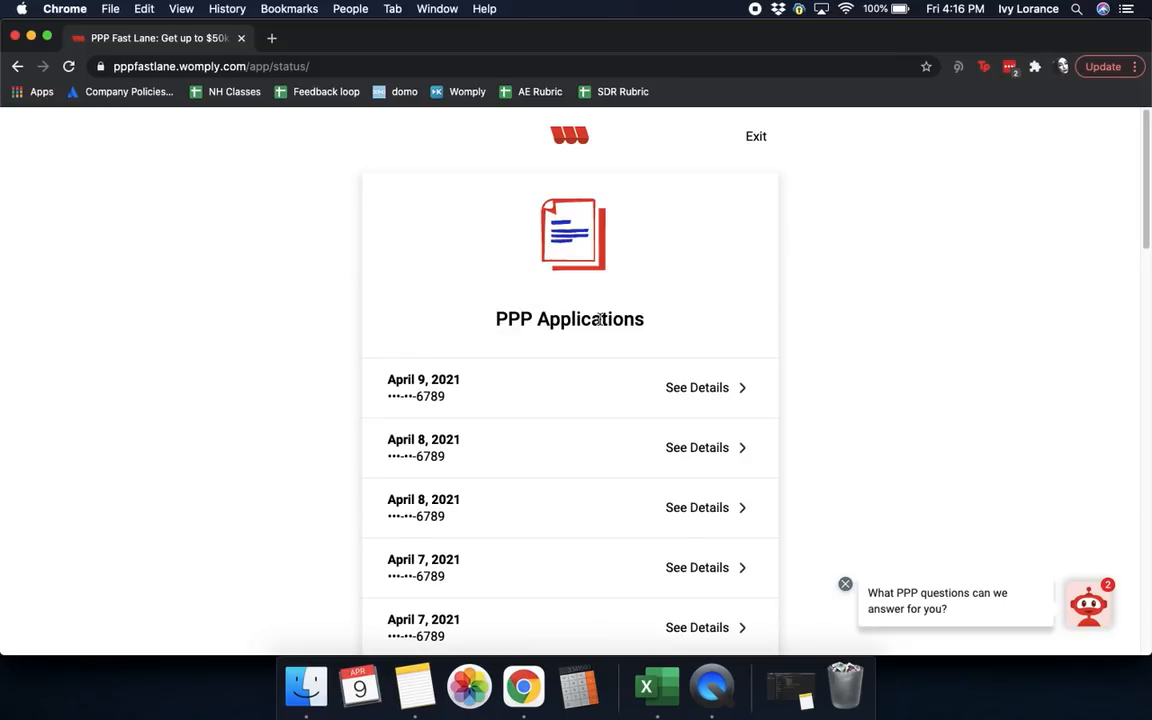
mouse_move(388, 588)
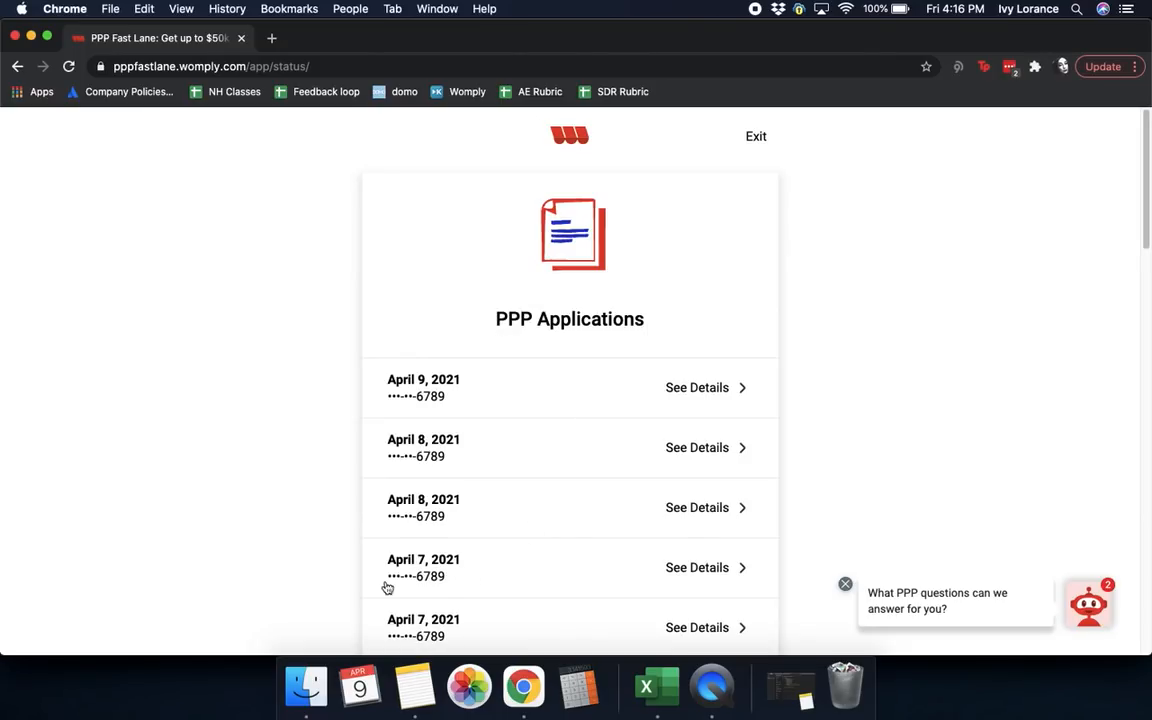
mouse_move(692, 578)
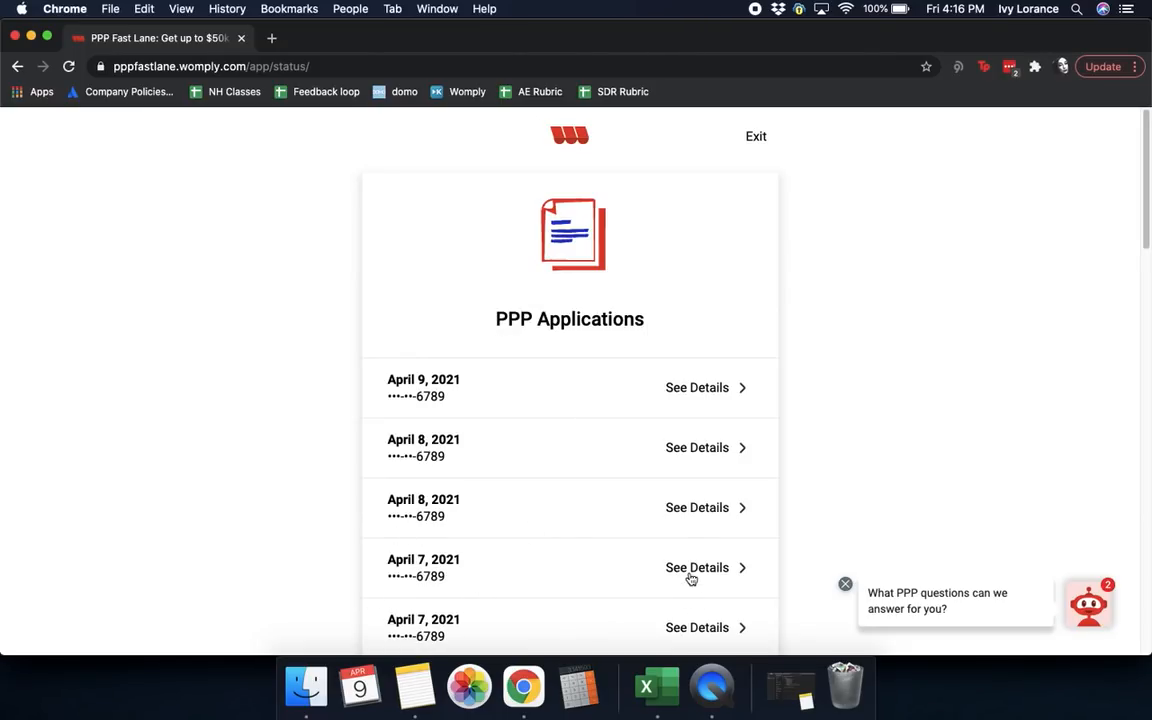
Open the April 7, 2021 application's Status Detail and review its verification checklist
click(696, 568)
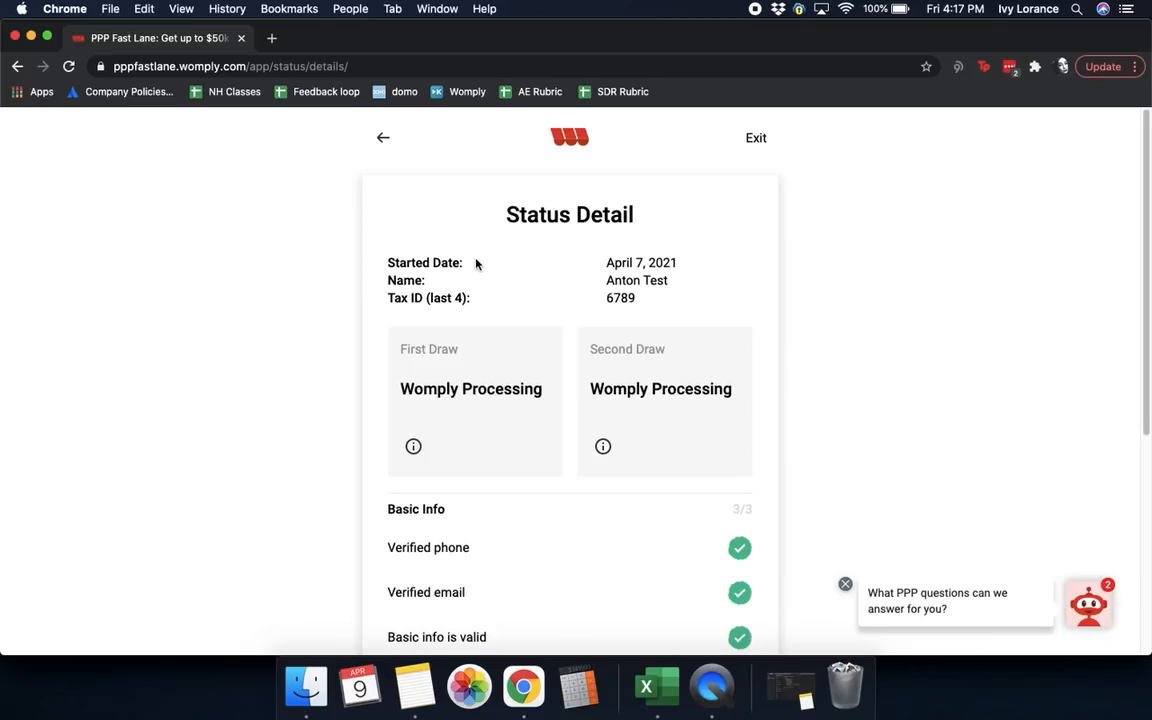
mouse_move(780, 250)
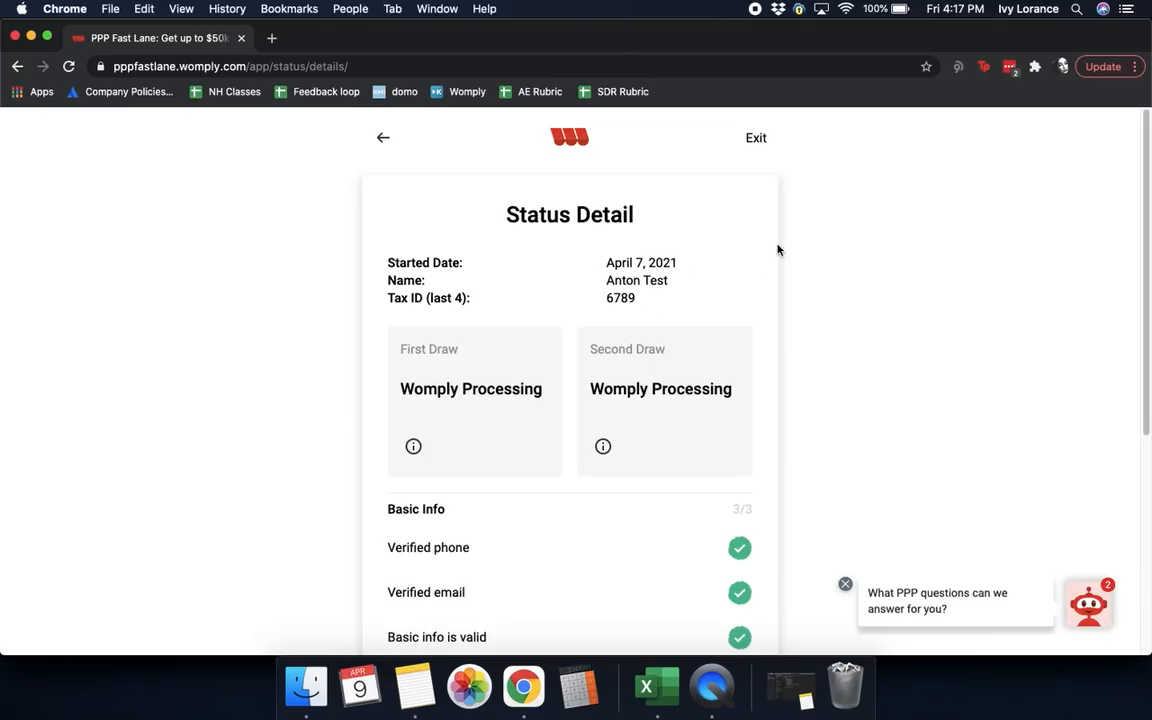
scroll(down, 3)
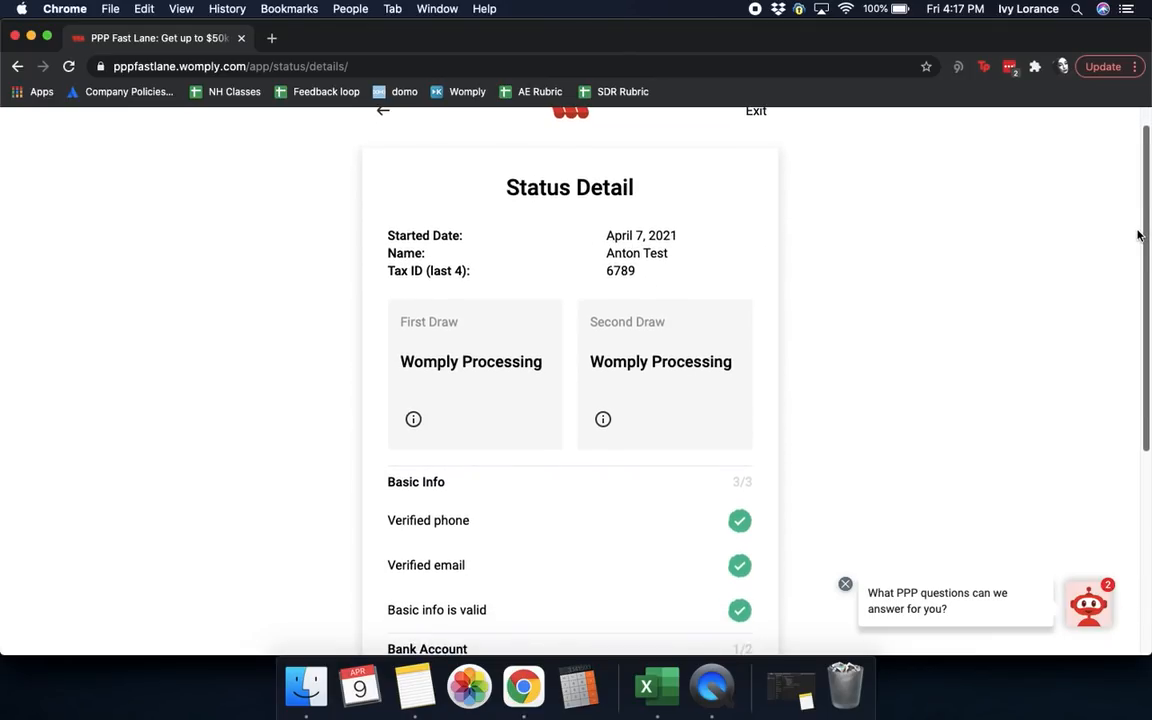
scroll(up, 3)
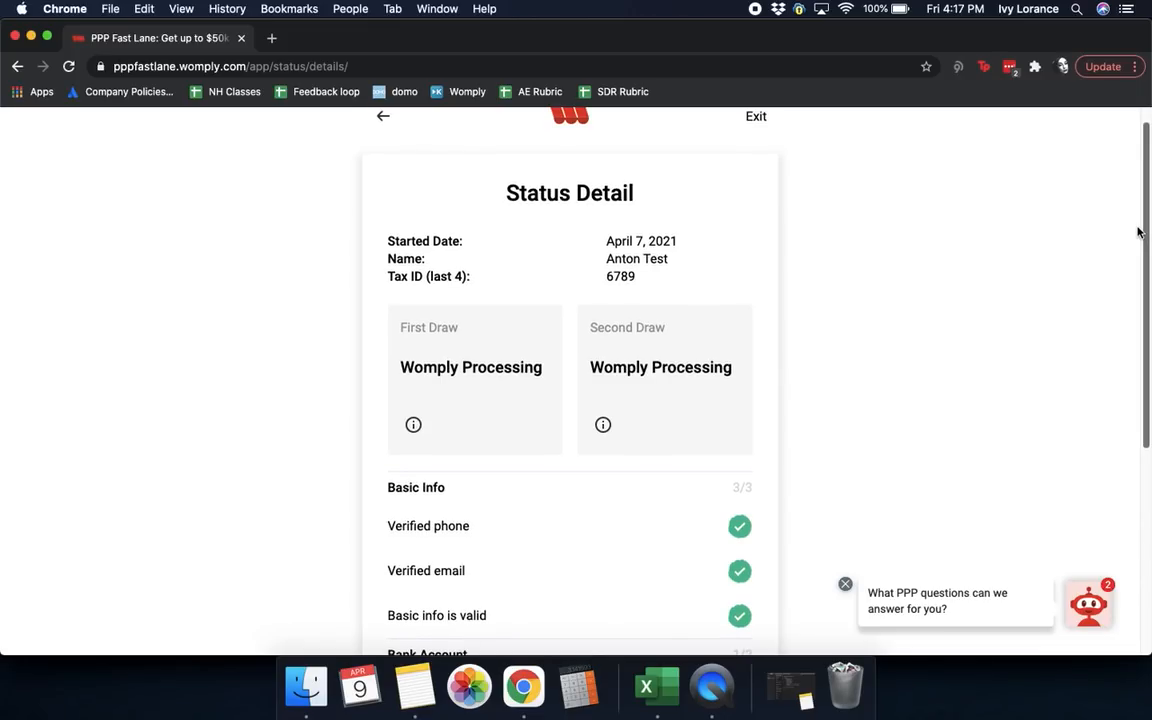
scroll(down, 3)
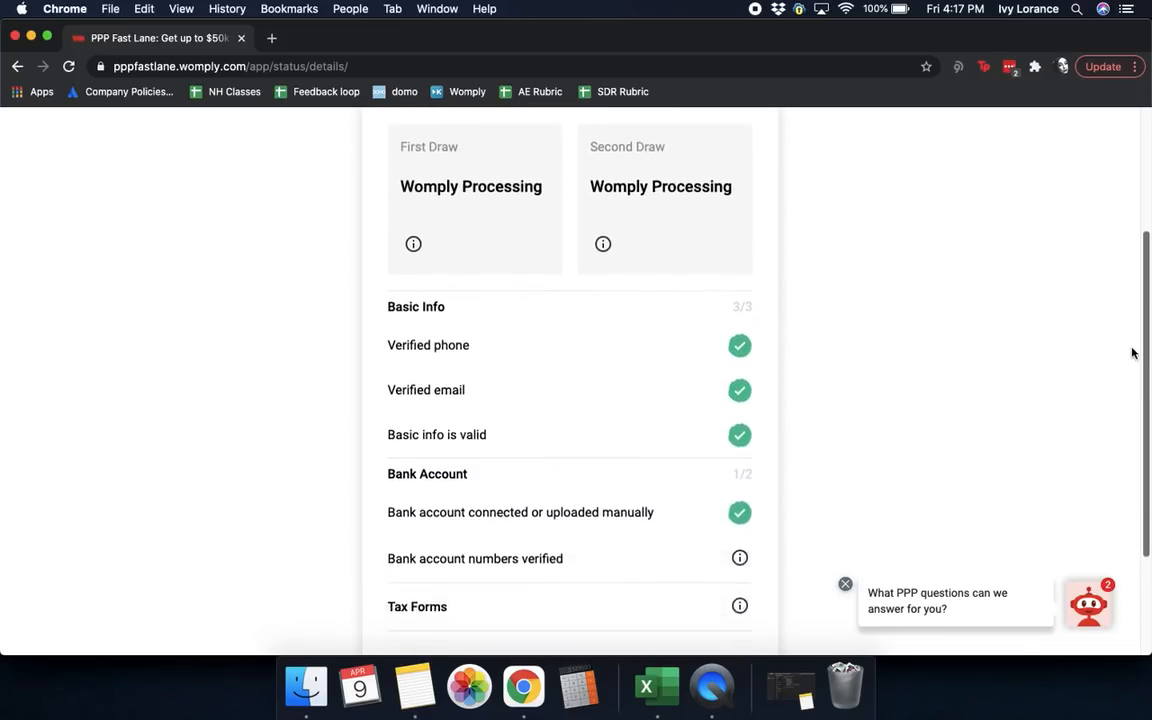
scroll(down, 3)
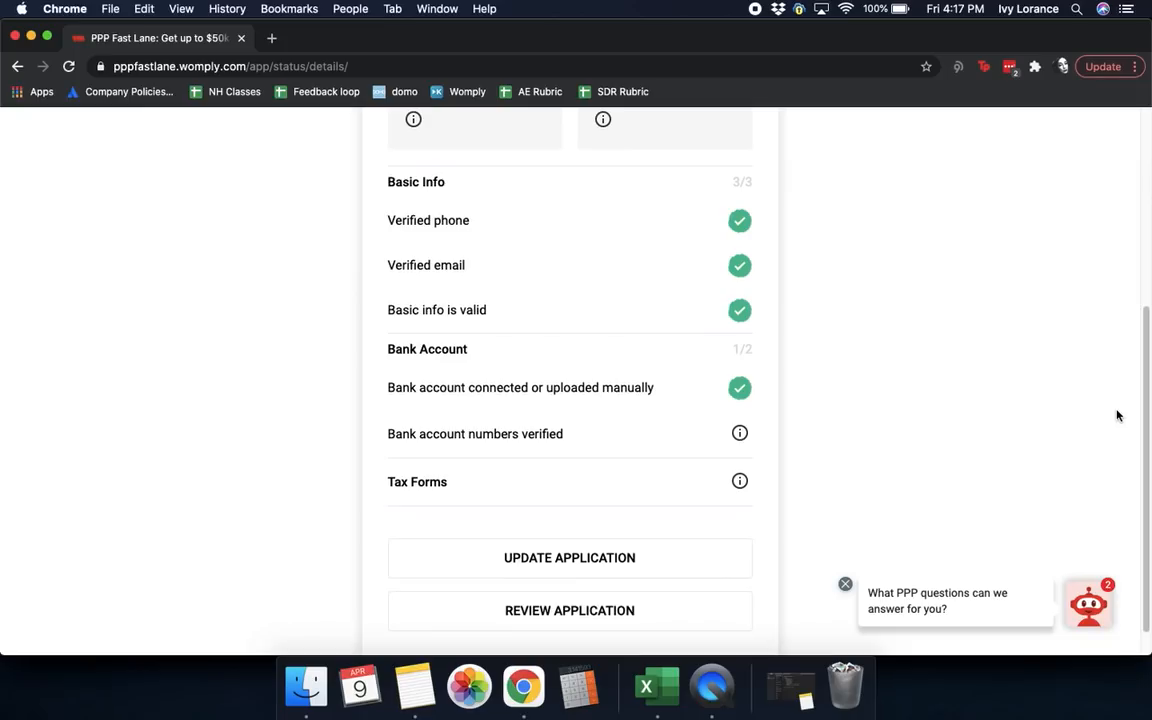
mouse_move(730, 340)
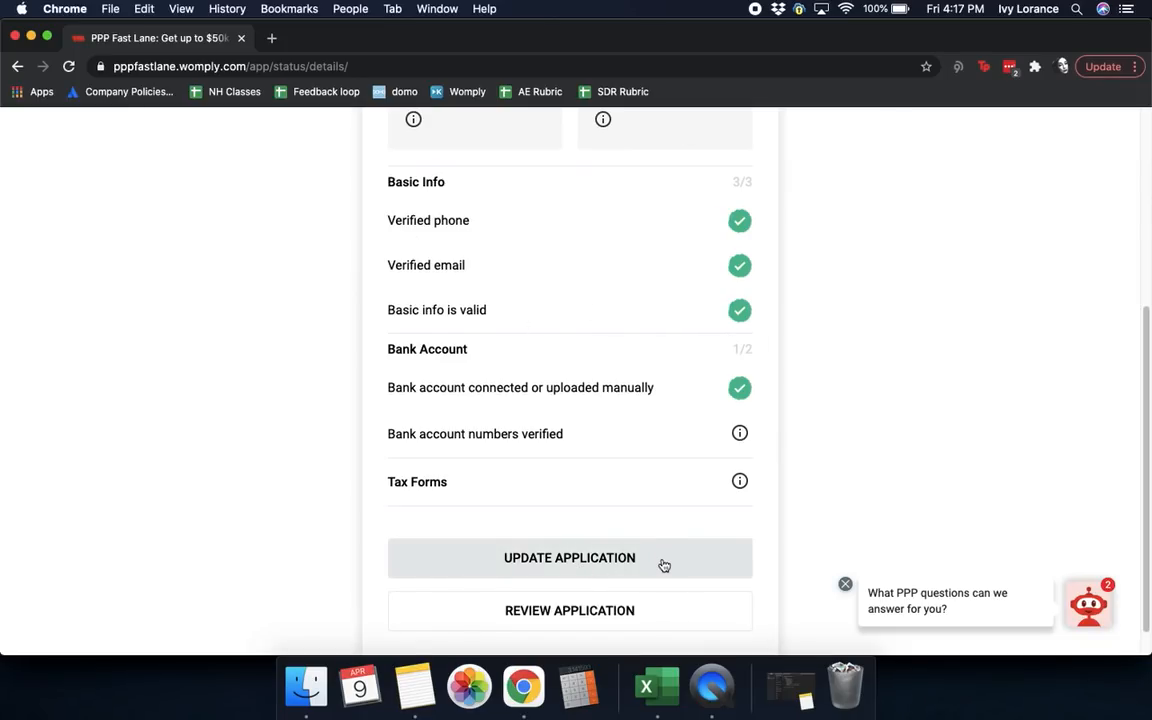
mouse_move(650, 612)
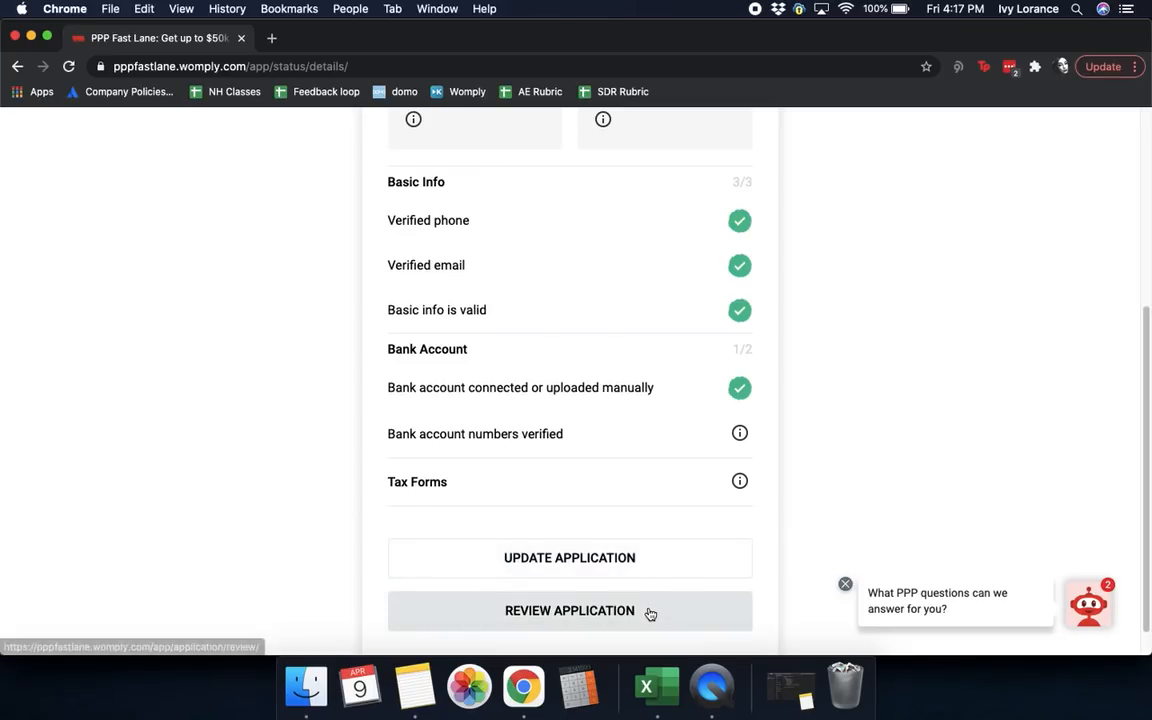
mouse_move(628, 570)
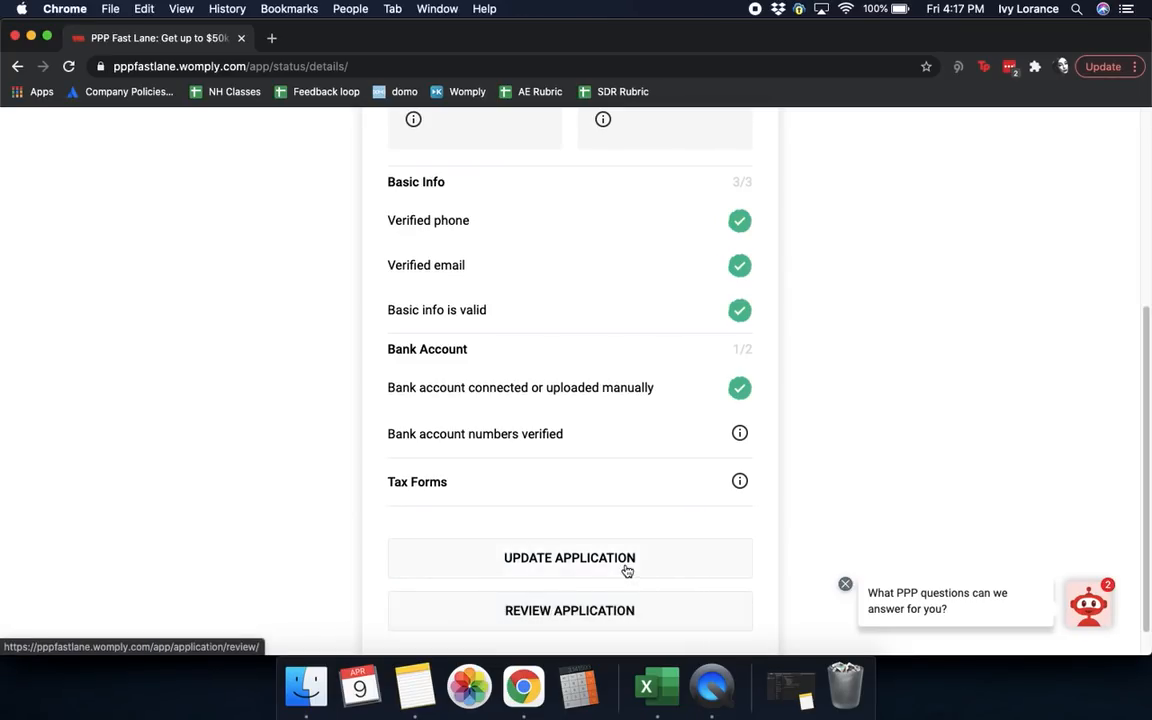
Bring up the Update Application page with its basic info, bank, tax and identity options
click(568, 556)
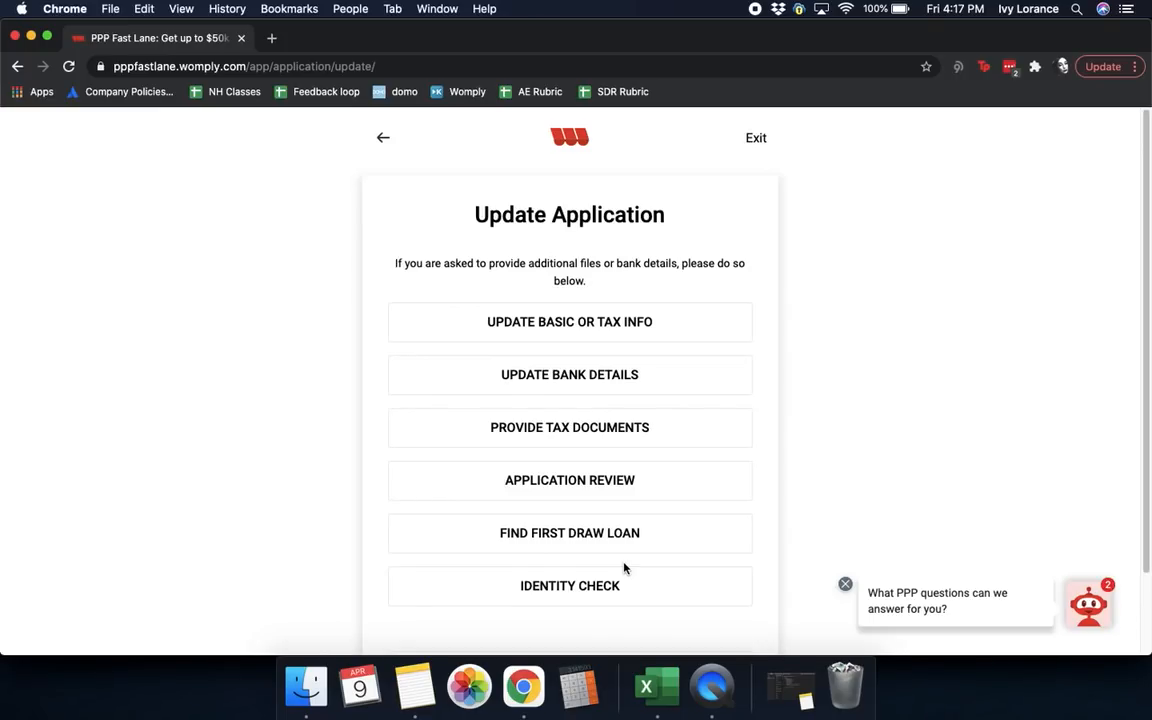
mouse_move(594, 356)
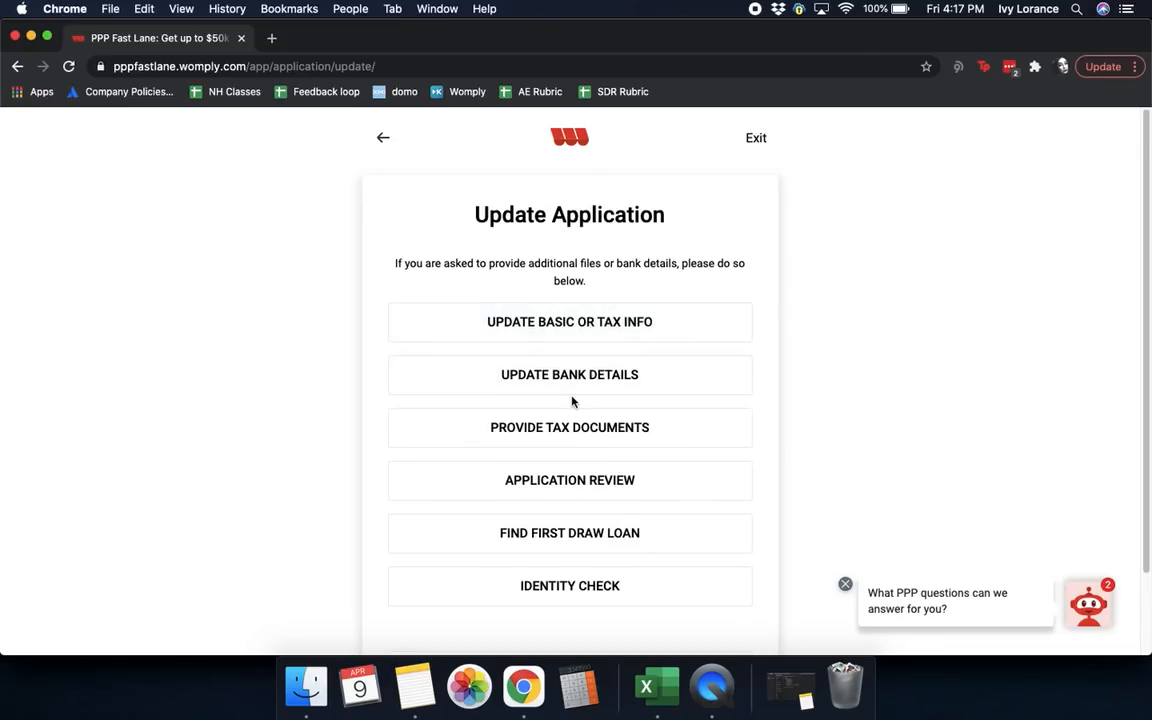
mouse_move(556, 430)
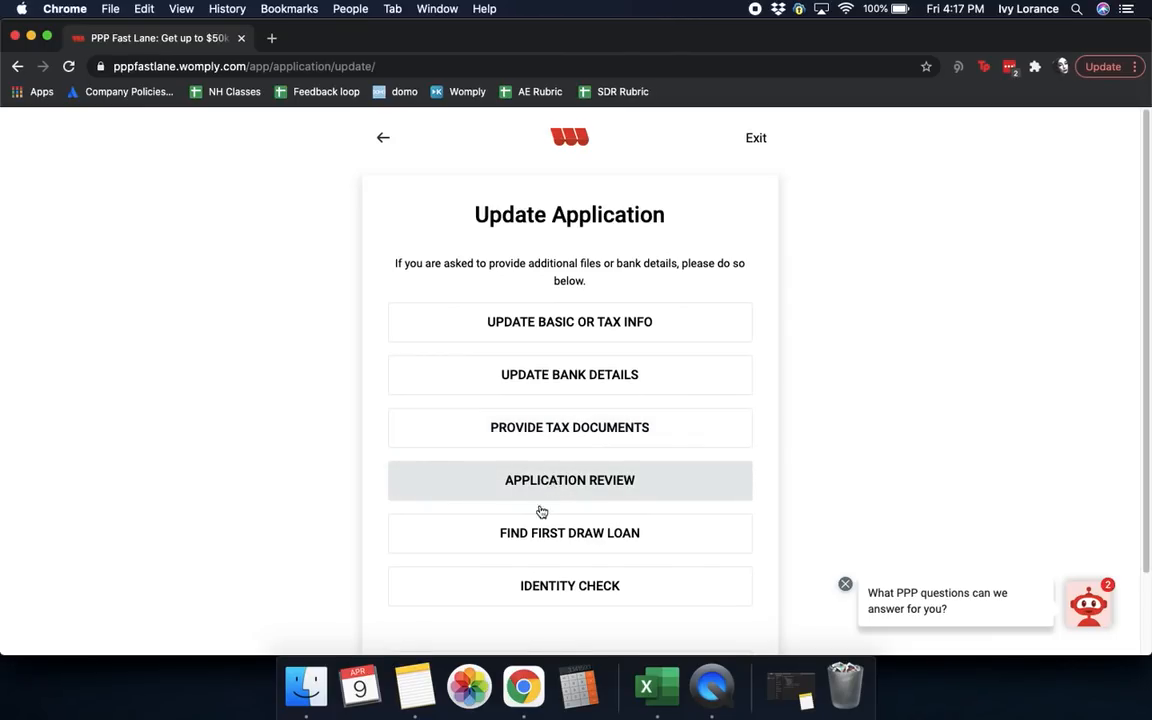
mouse_move(528, 586)
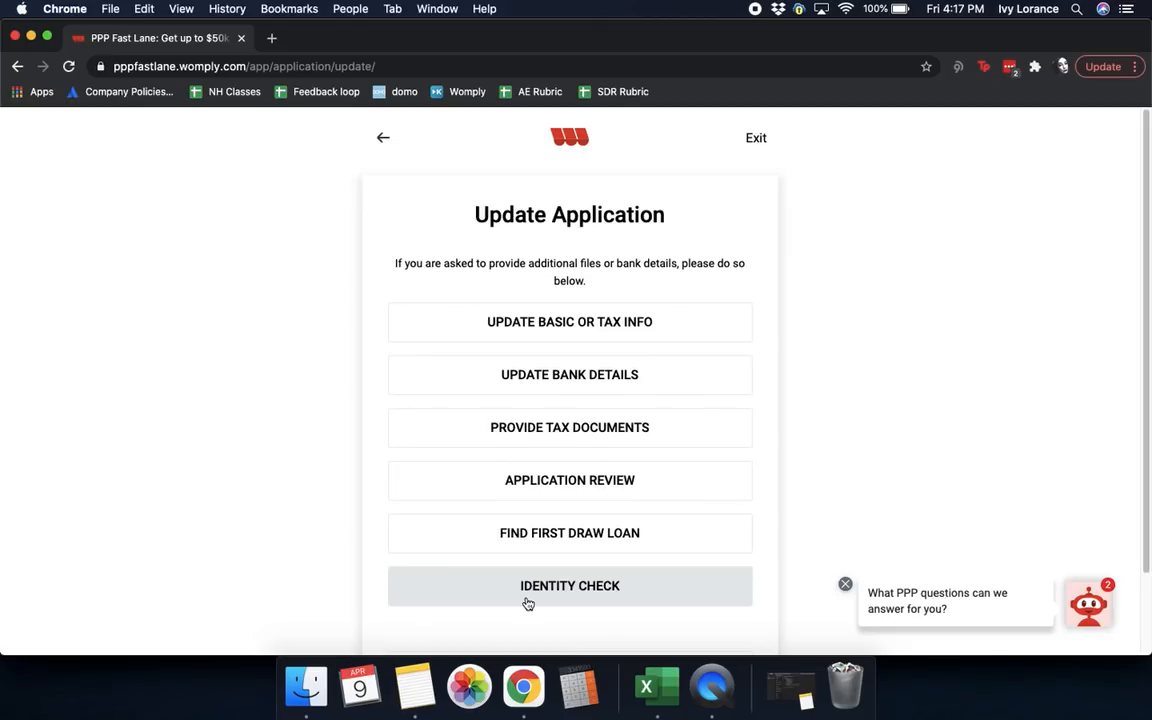
Begin the identity check and confirm United States as the government ID's country
click(568, 584)
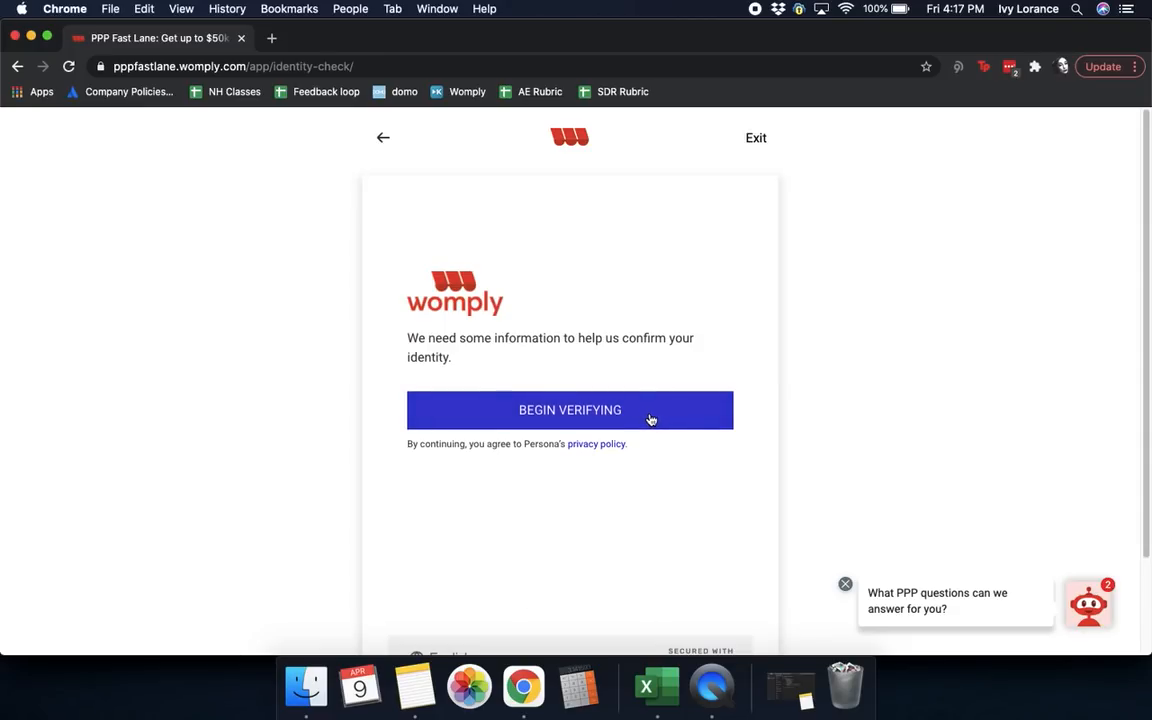
click(570, 410)
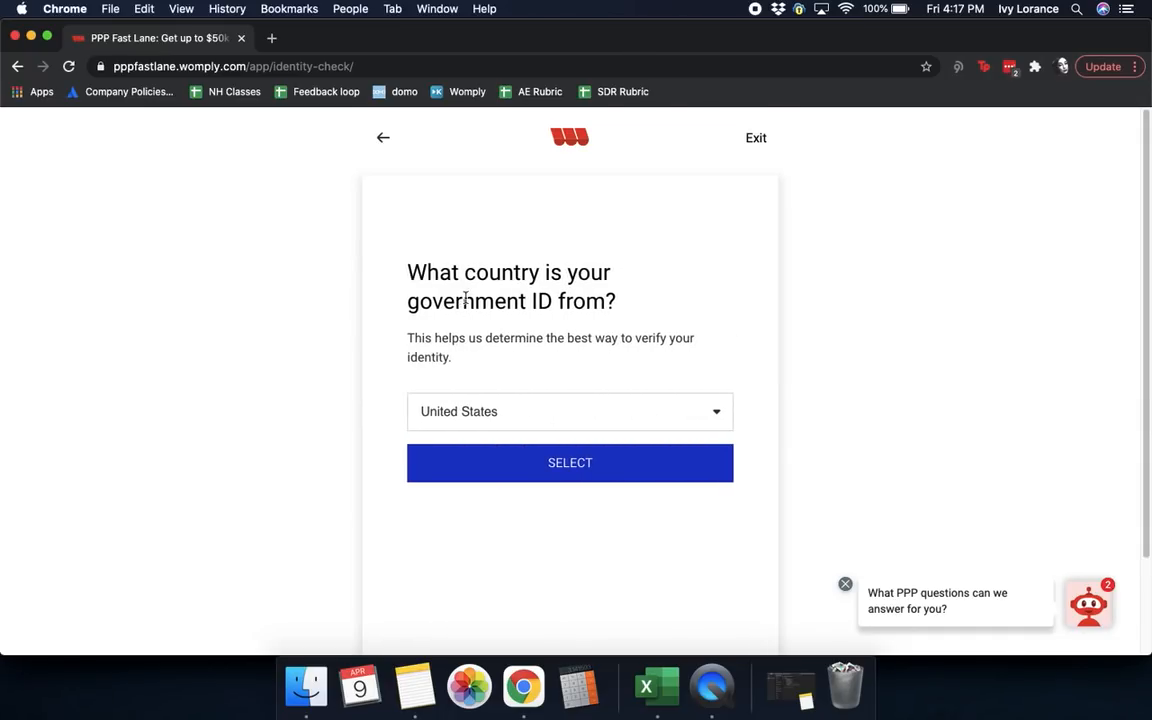
mouse_move(488, 386)
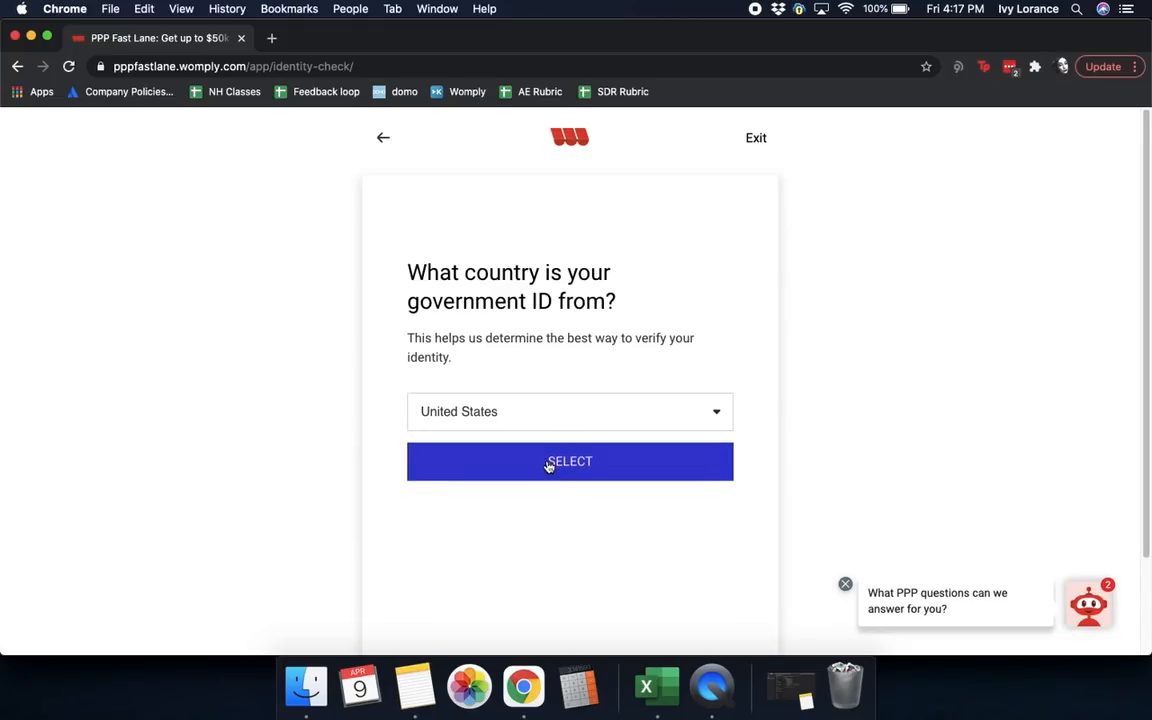
click(570, 460)
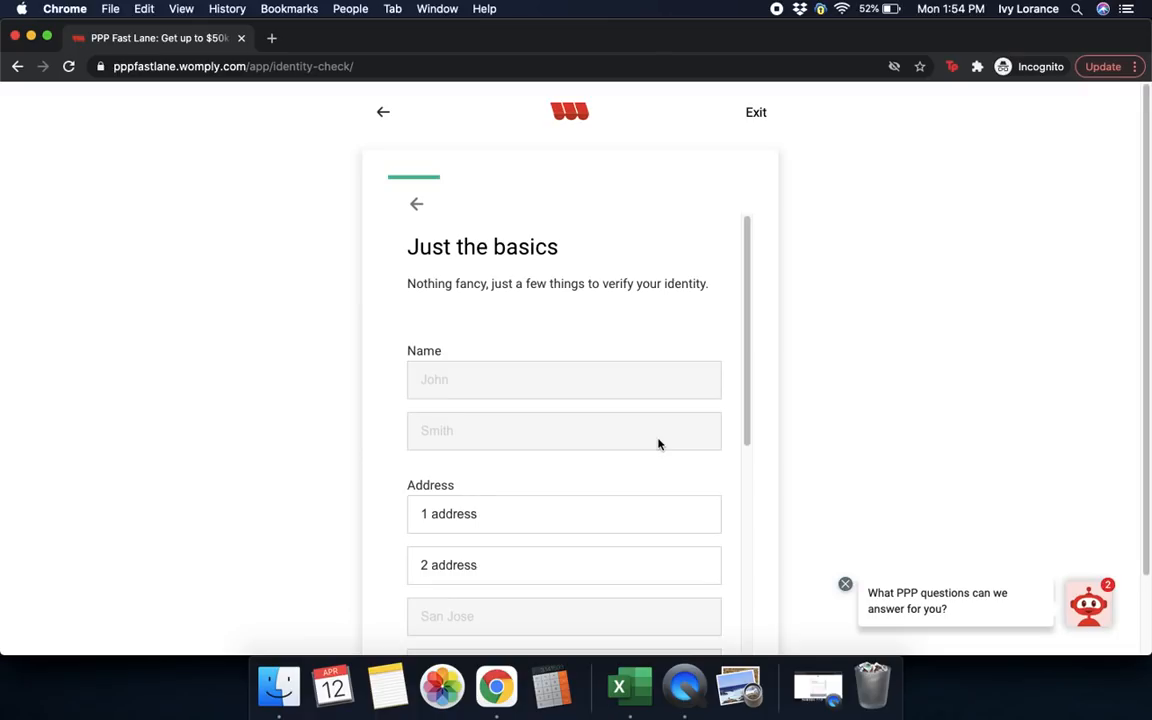
mouse_move(598, 420)
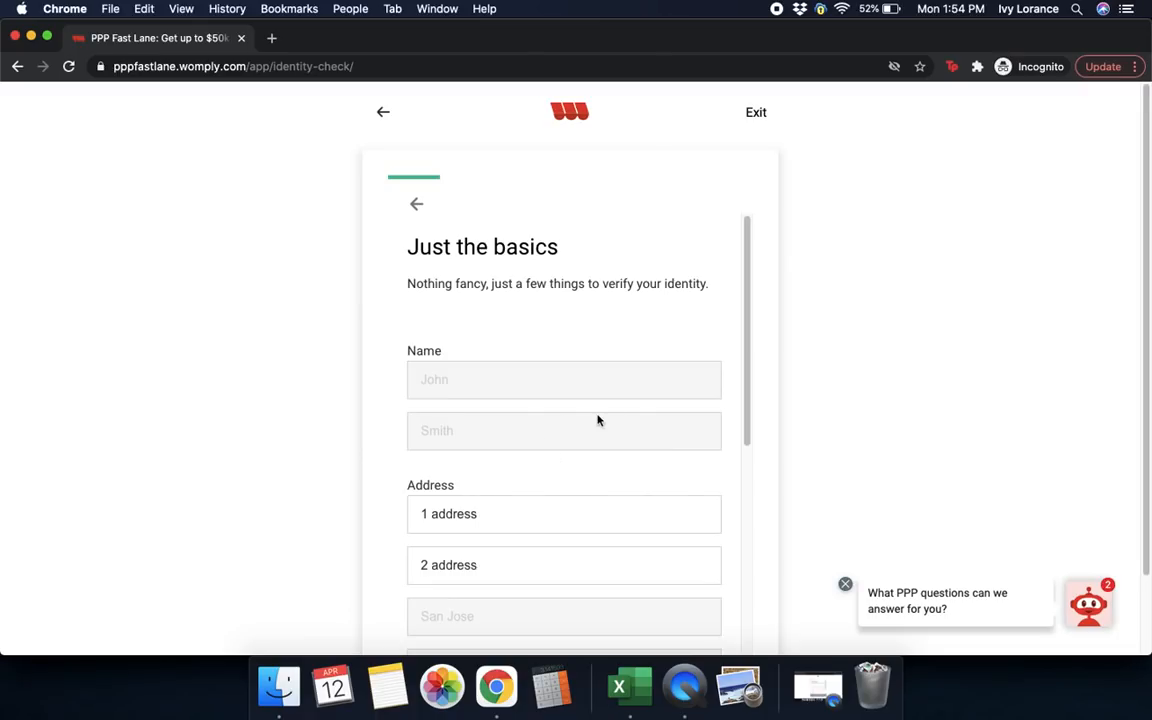
scroll(down, 3)
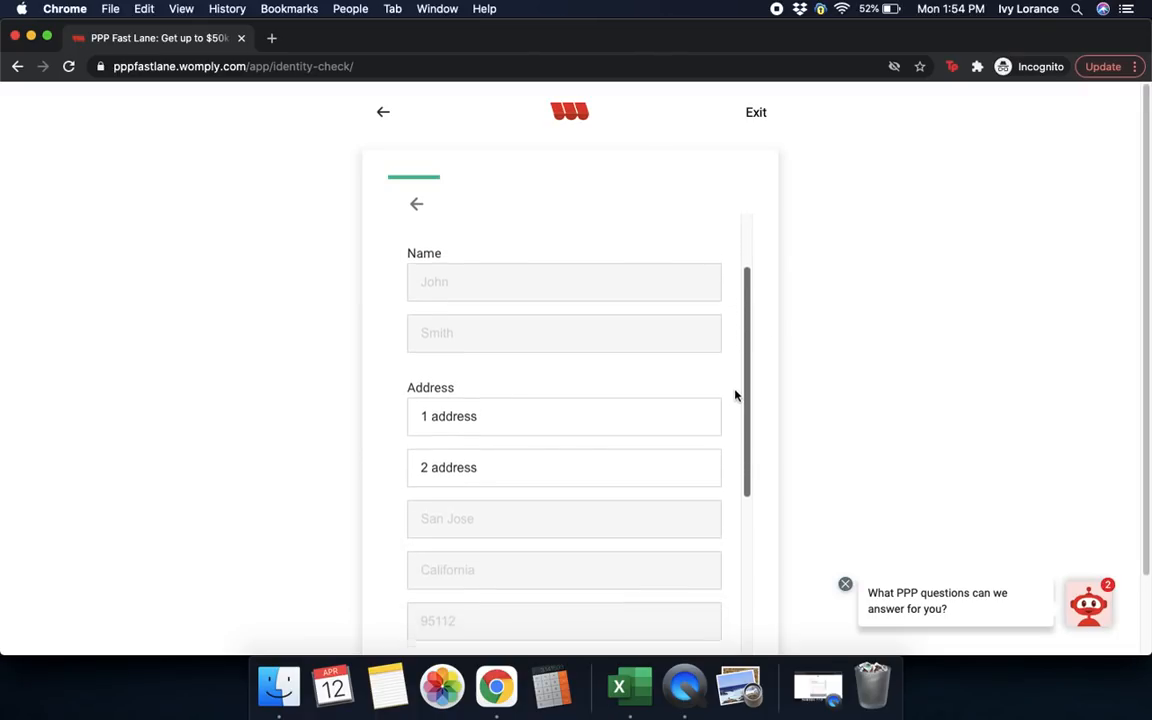
scroll(down, 3)
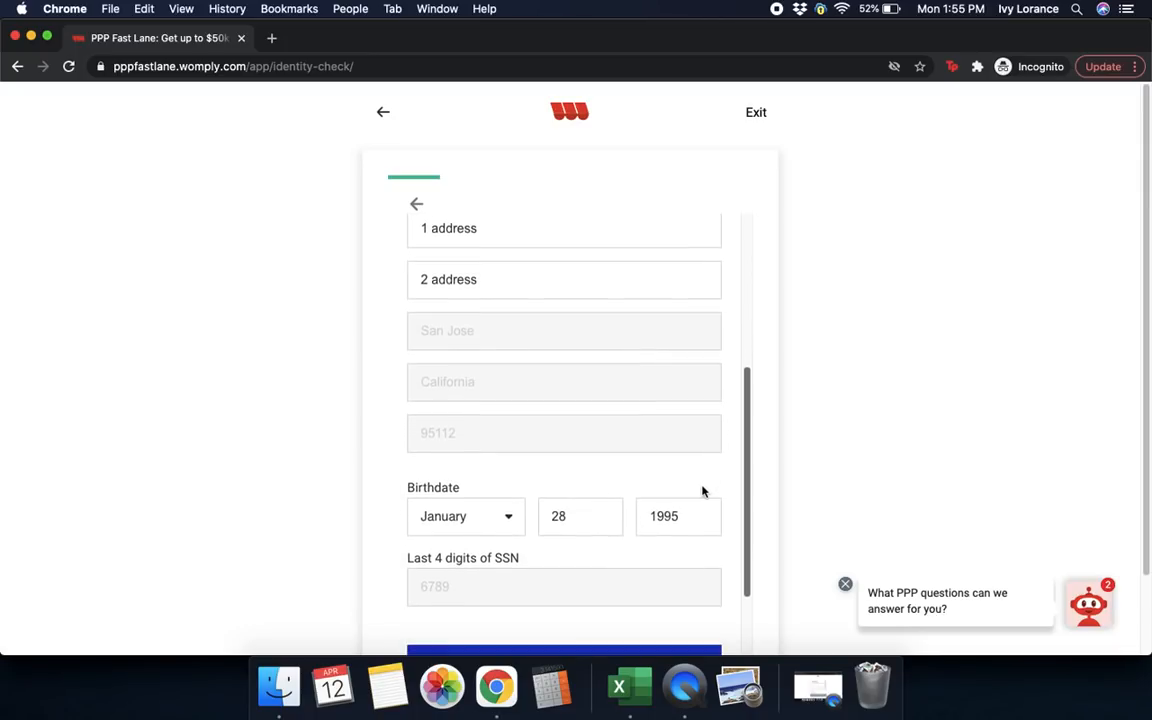
scroll(up, 3)
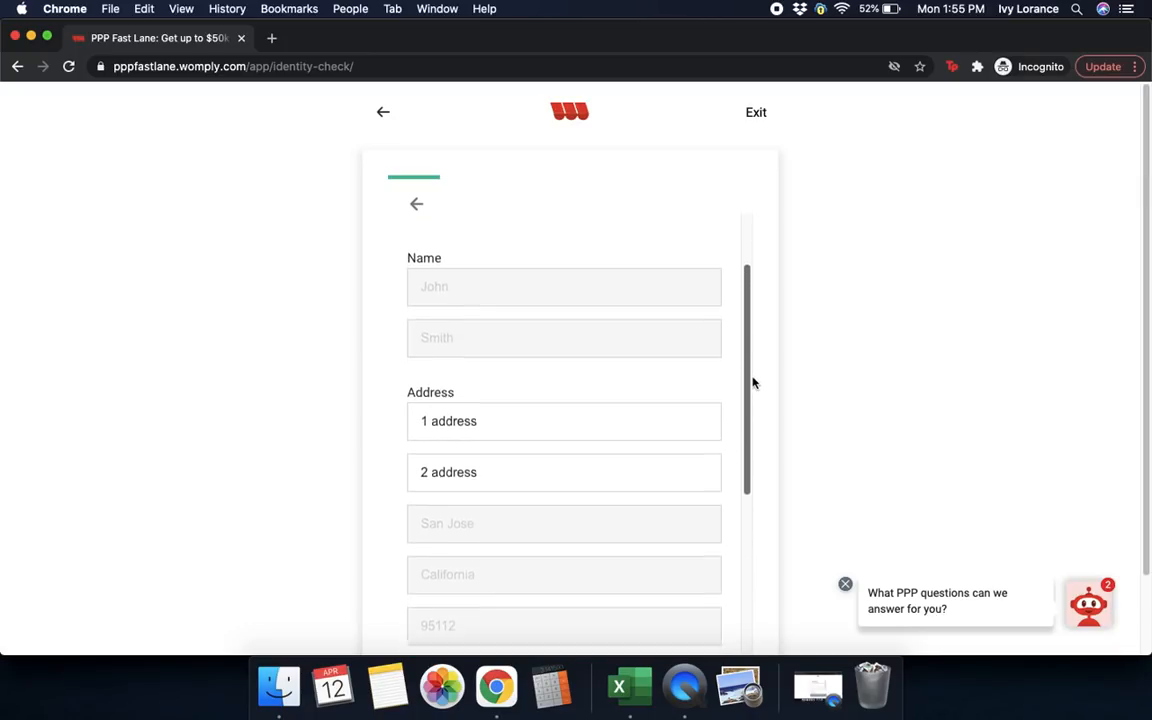
scroll(up, 3)
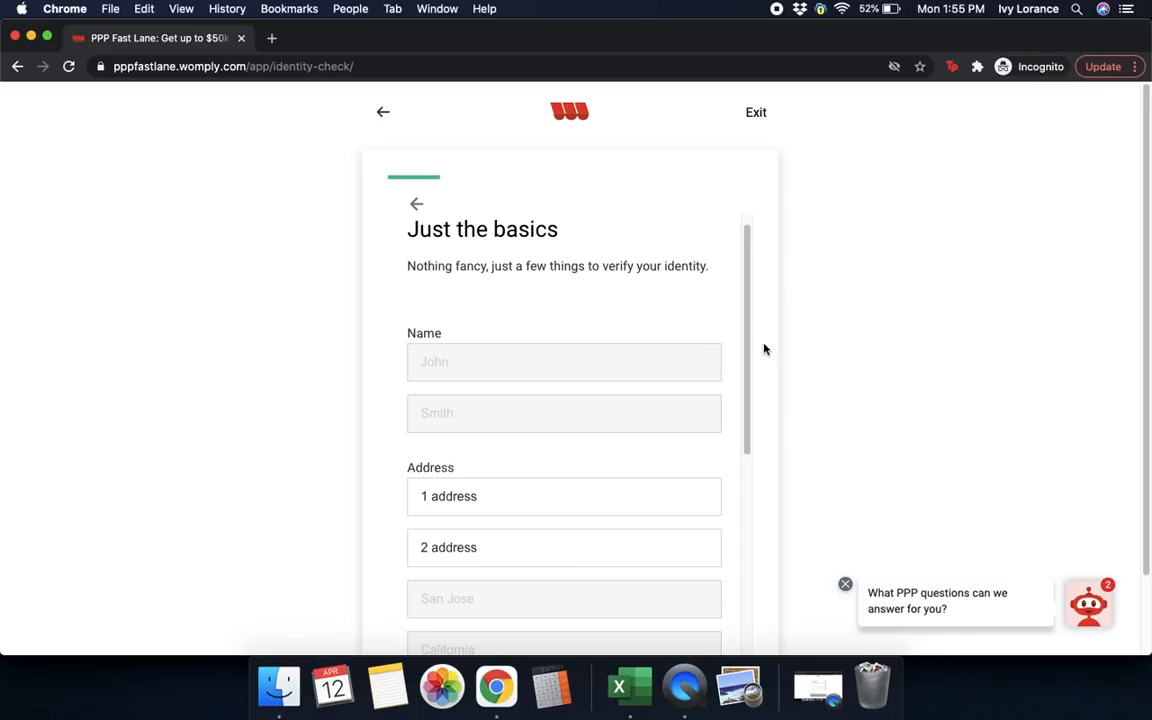
scroll(down, 3)
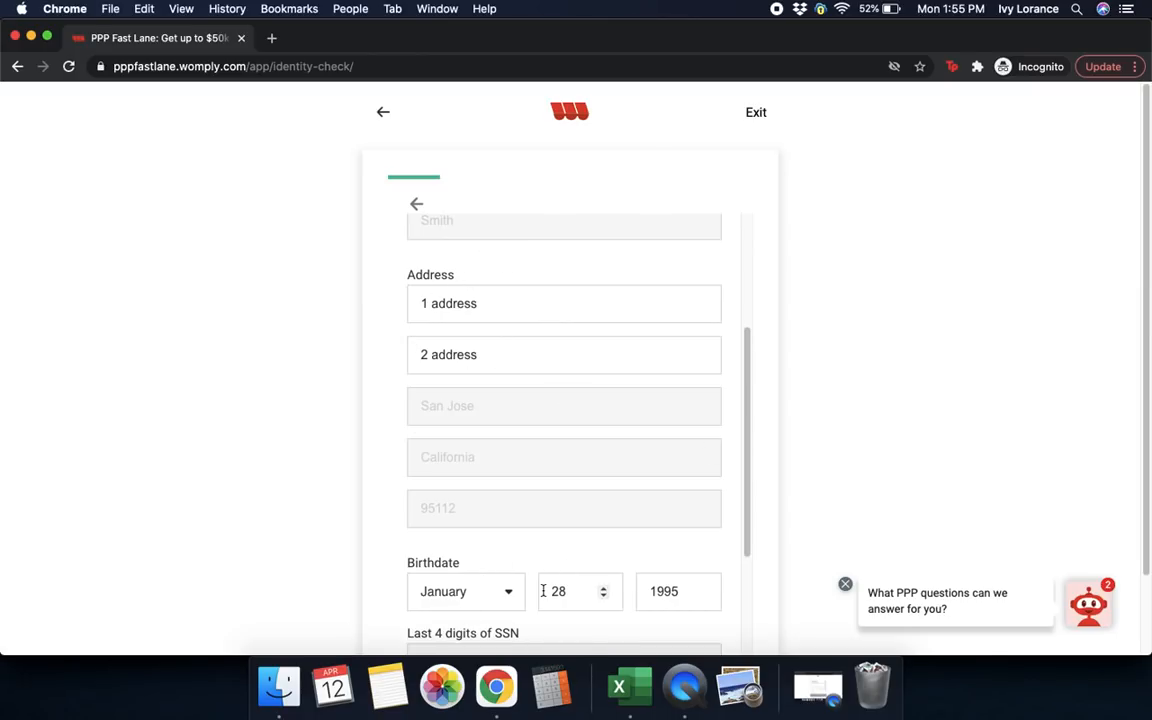
scroll(up, 3)
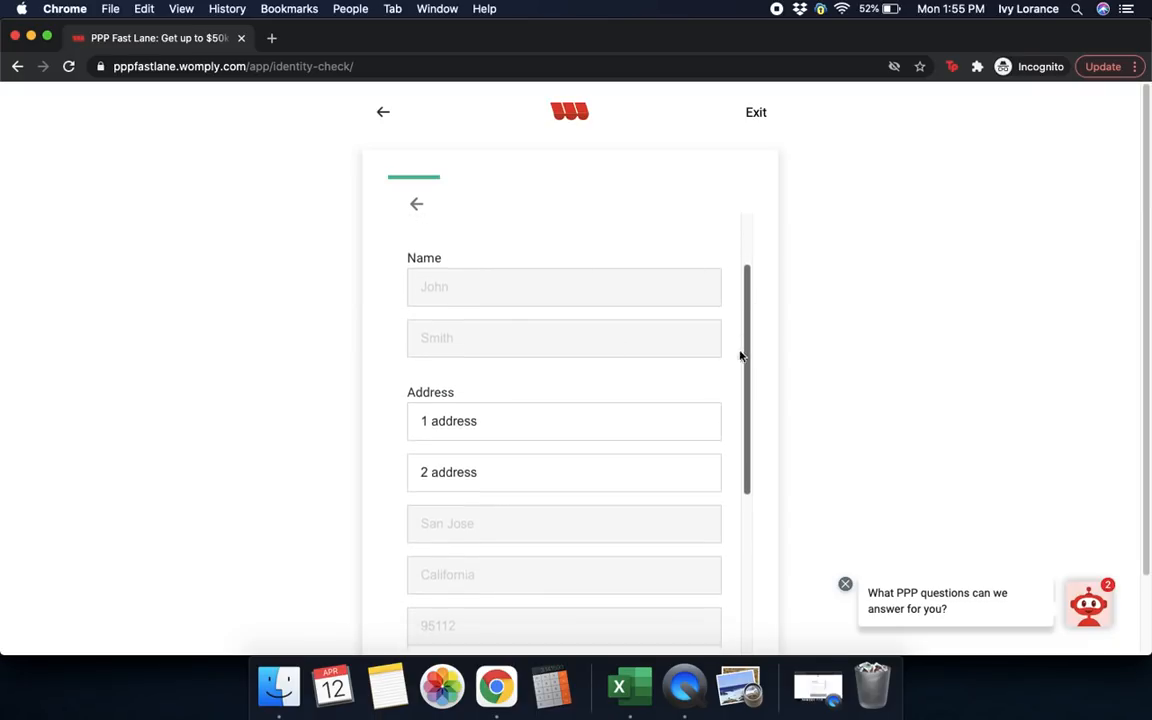
scroll(down, 3)
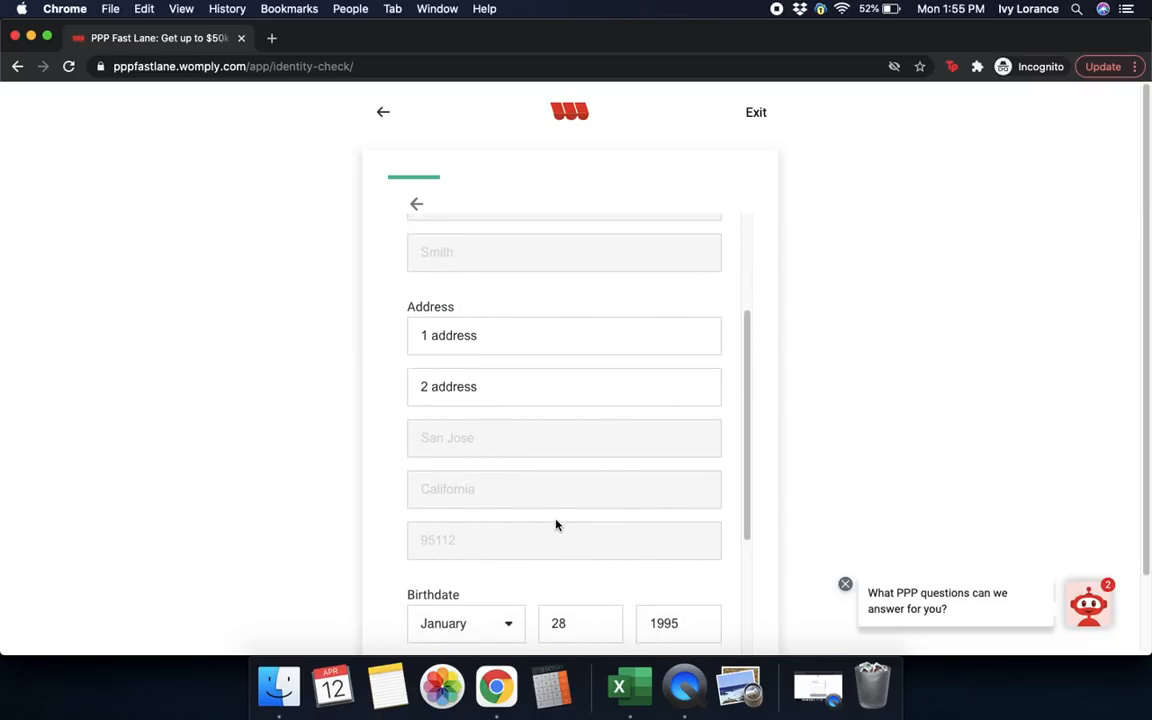
scroll(down, 3)
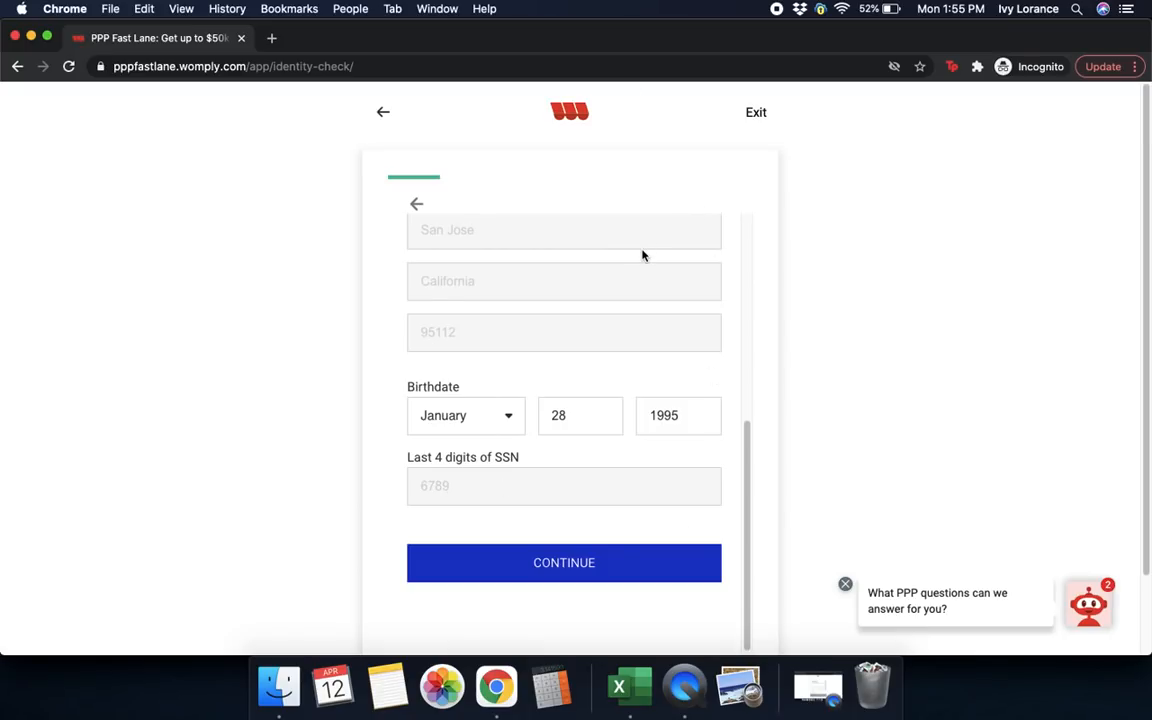
mouse_move(418, 204)
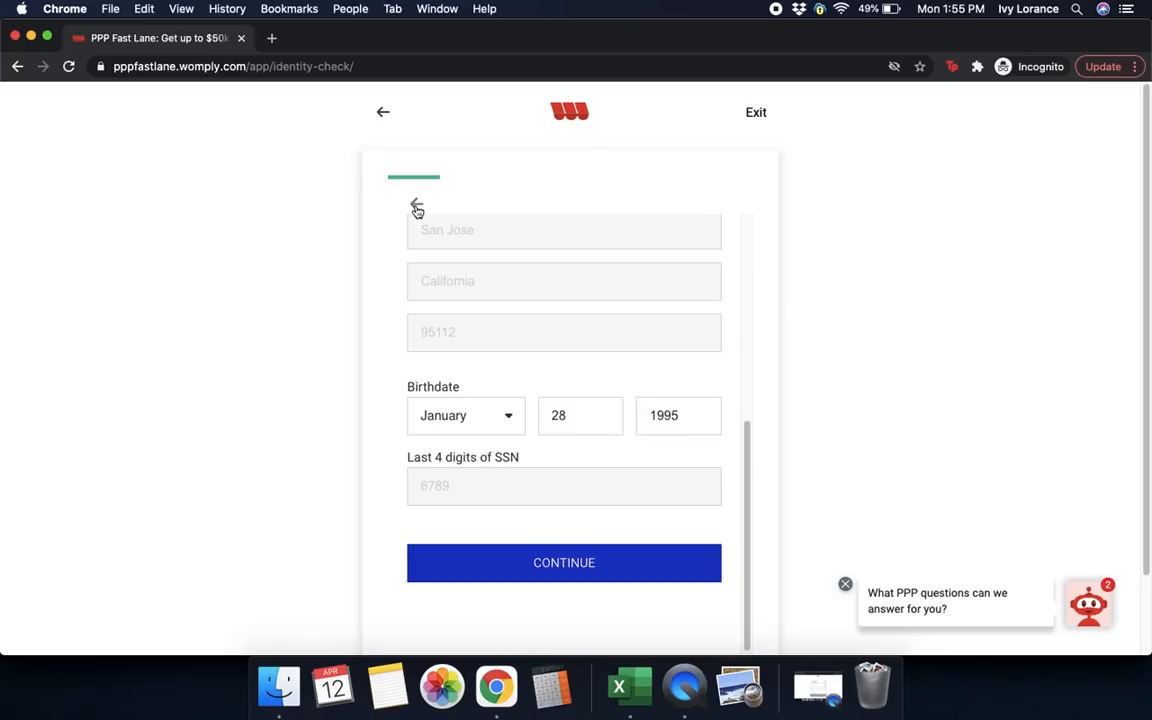
mouse_move(598, 470)
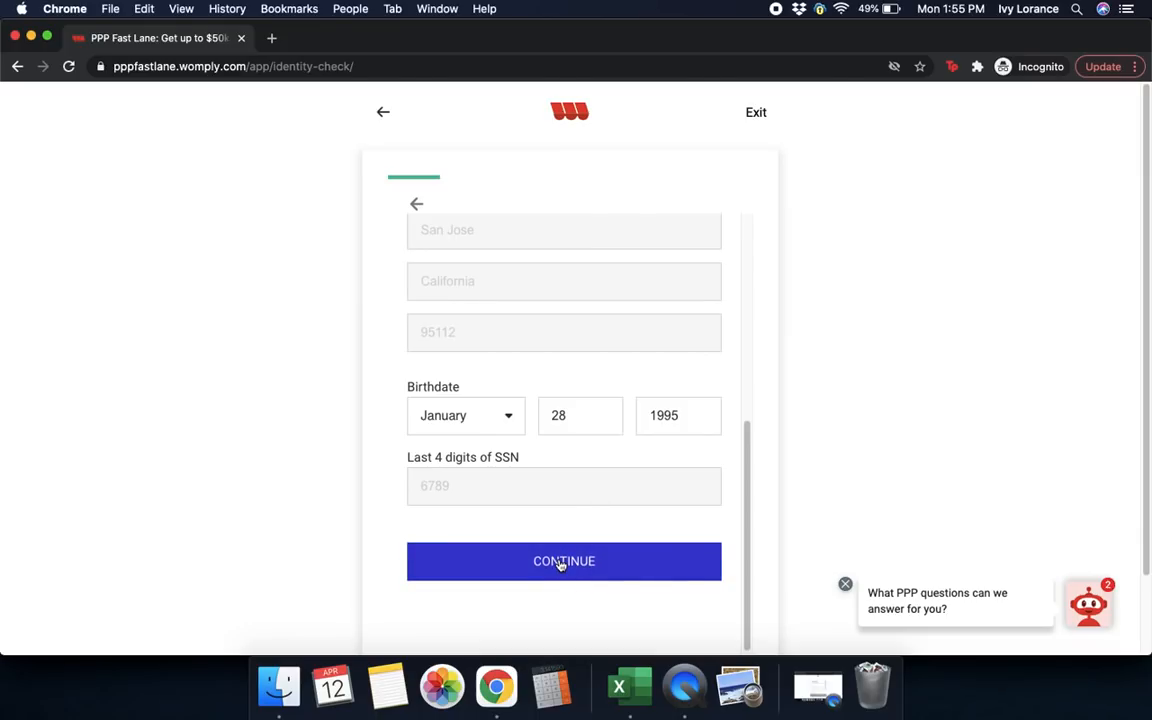
click(564, 560)
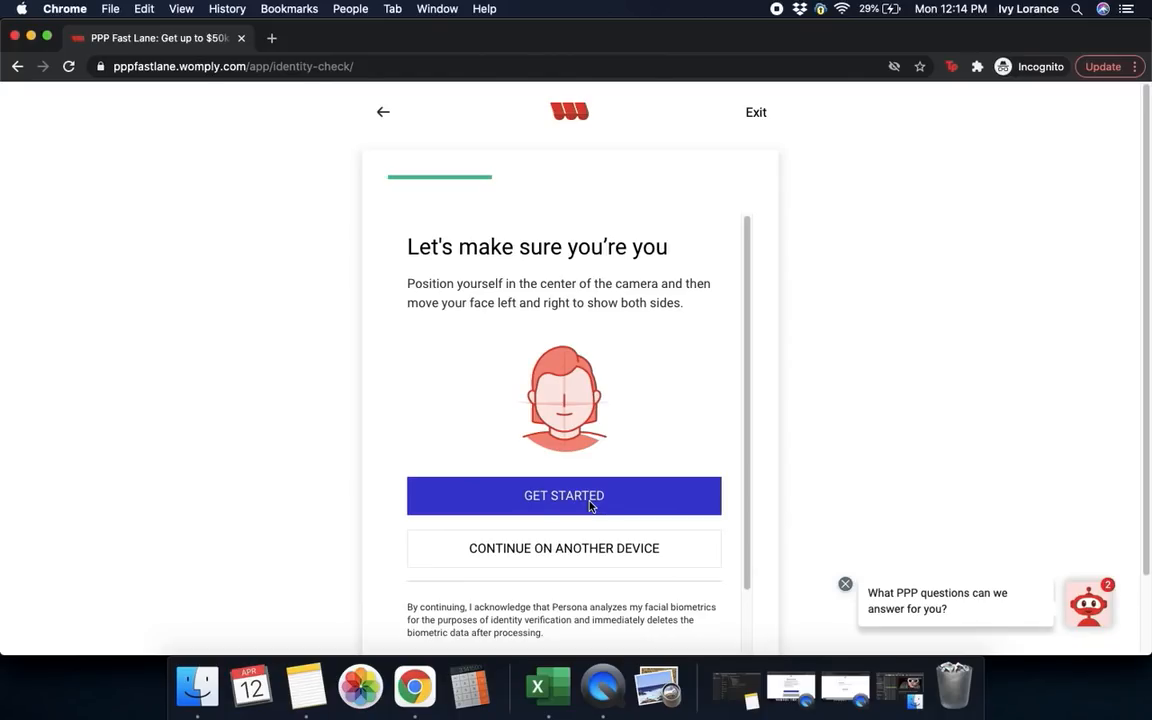
Continue on another device and have the secure selfie link sent to the phone by SMS
click(564, 548)
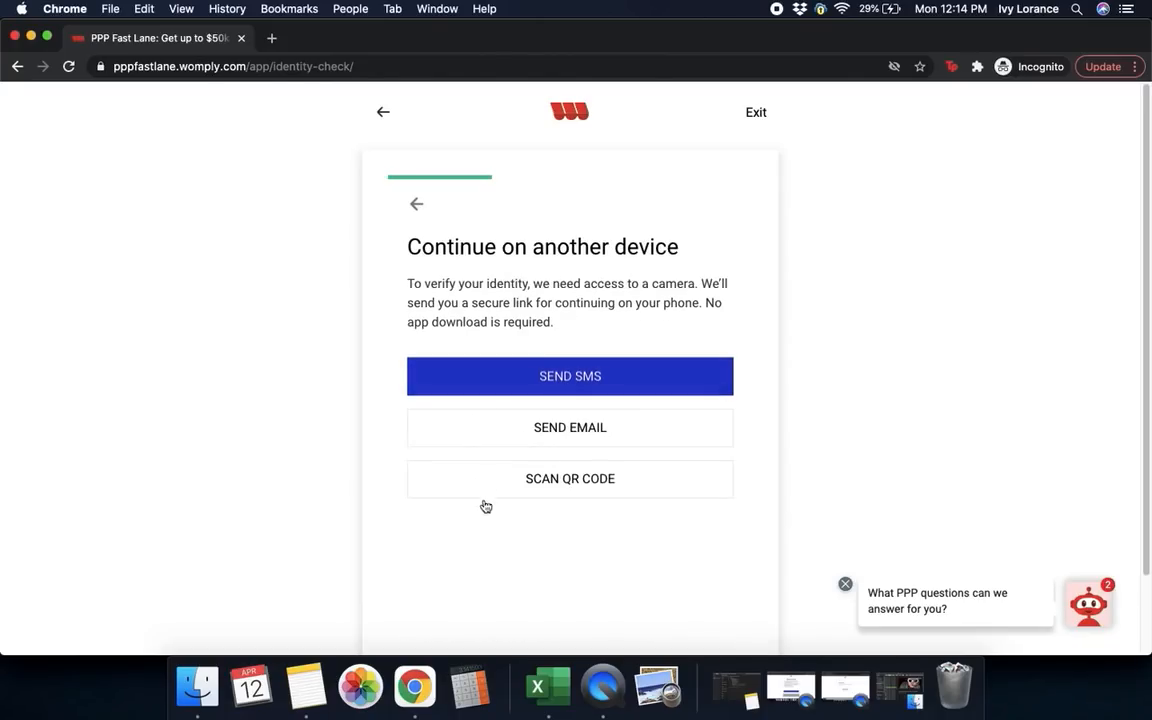
mouse_move(616, 388)
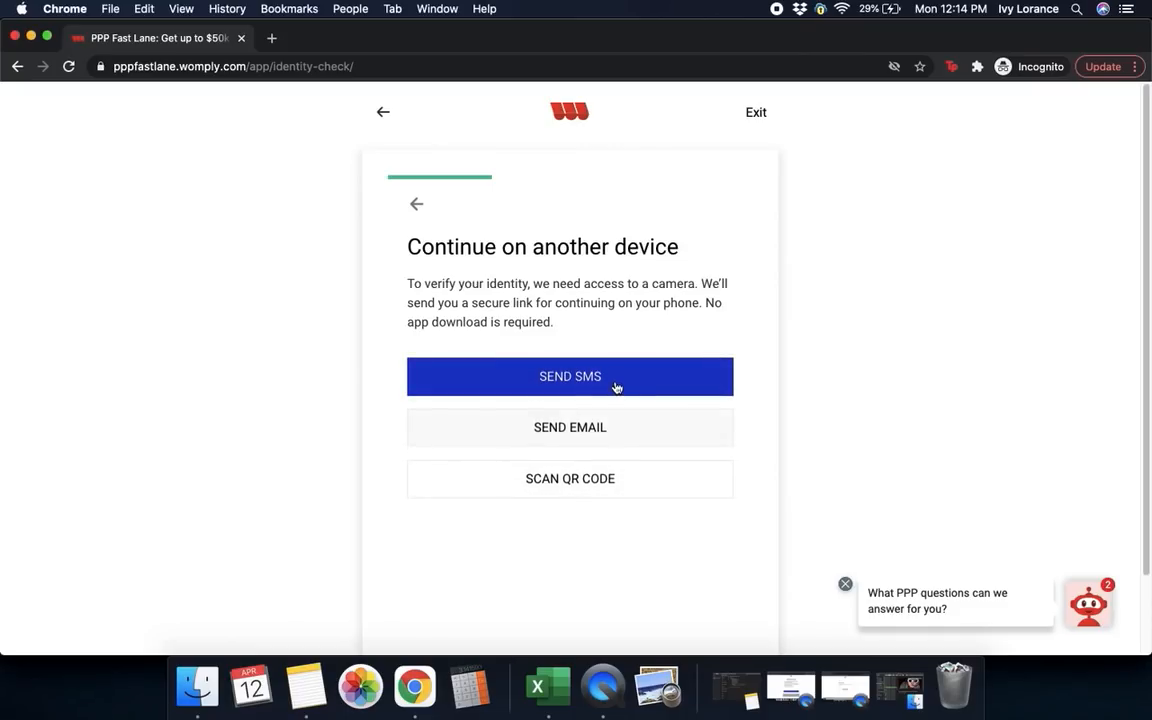
click(570, 376)
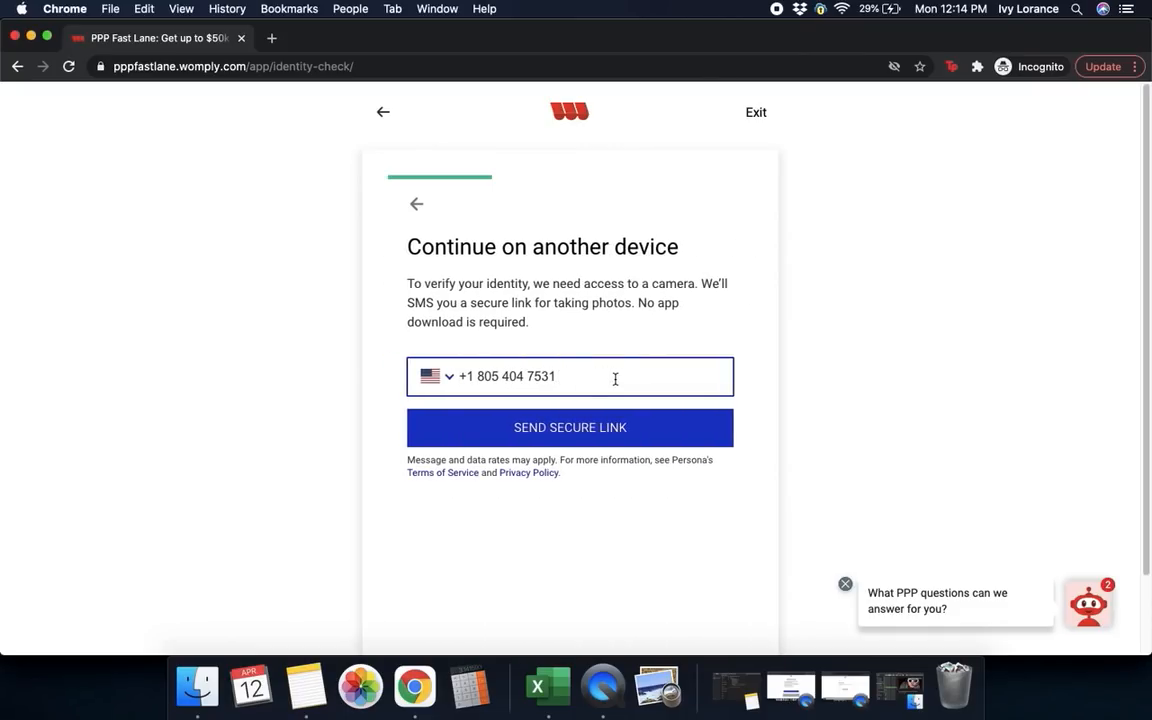
click(568, 428)
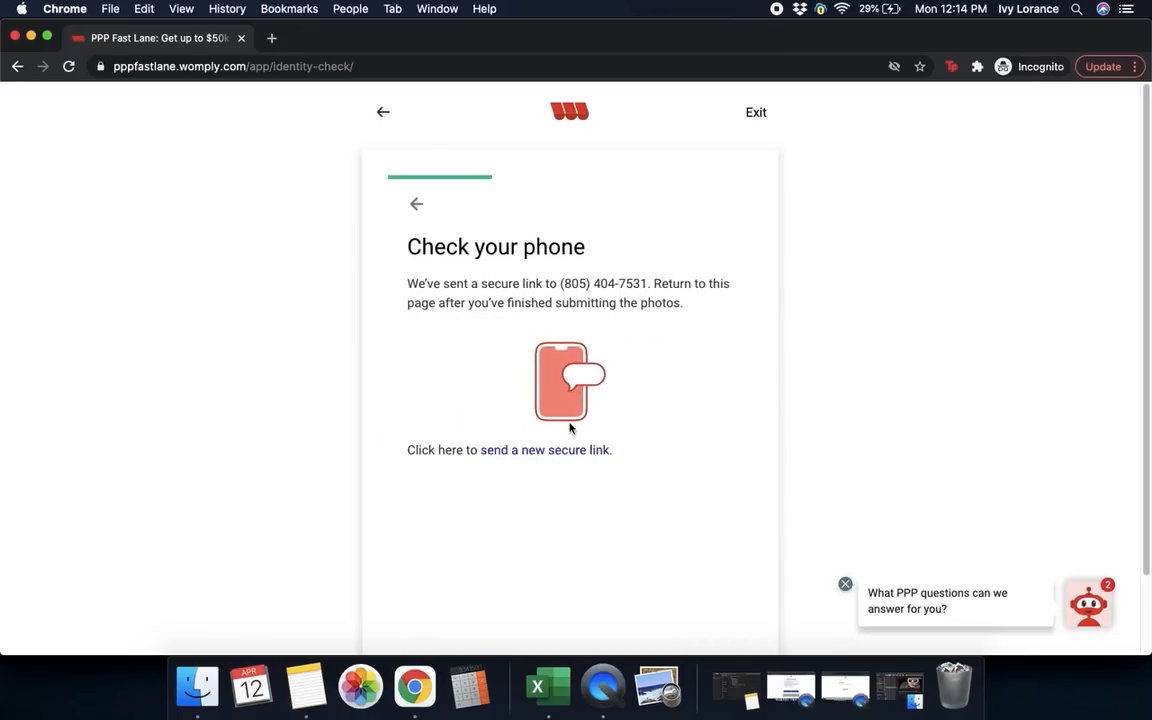
mouse_move(476, 500)
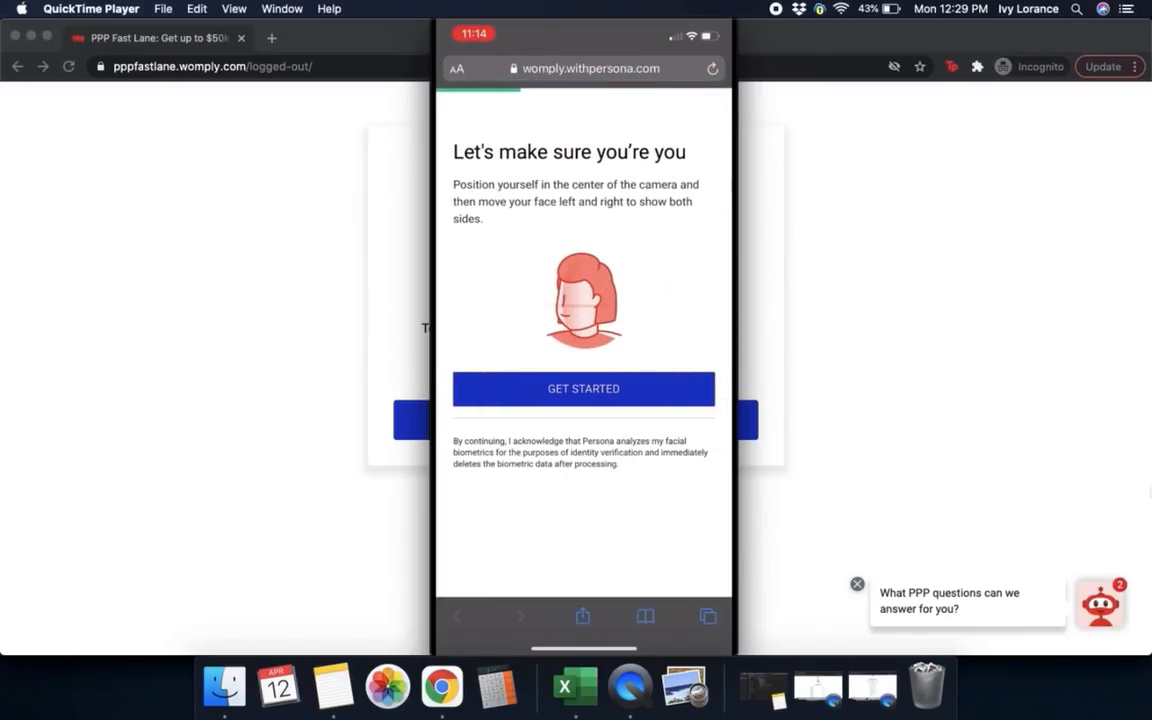
Start the selfie check on the mirrored iPhone and allow camera access
click(584, 388)
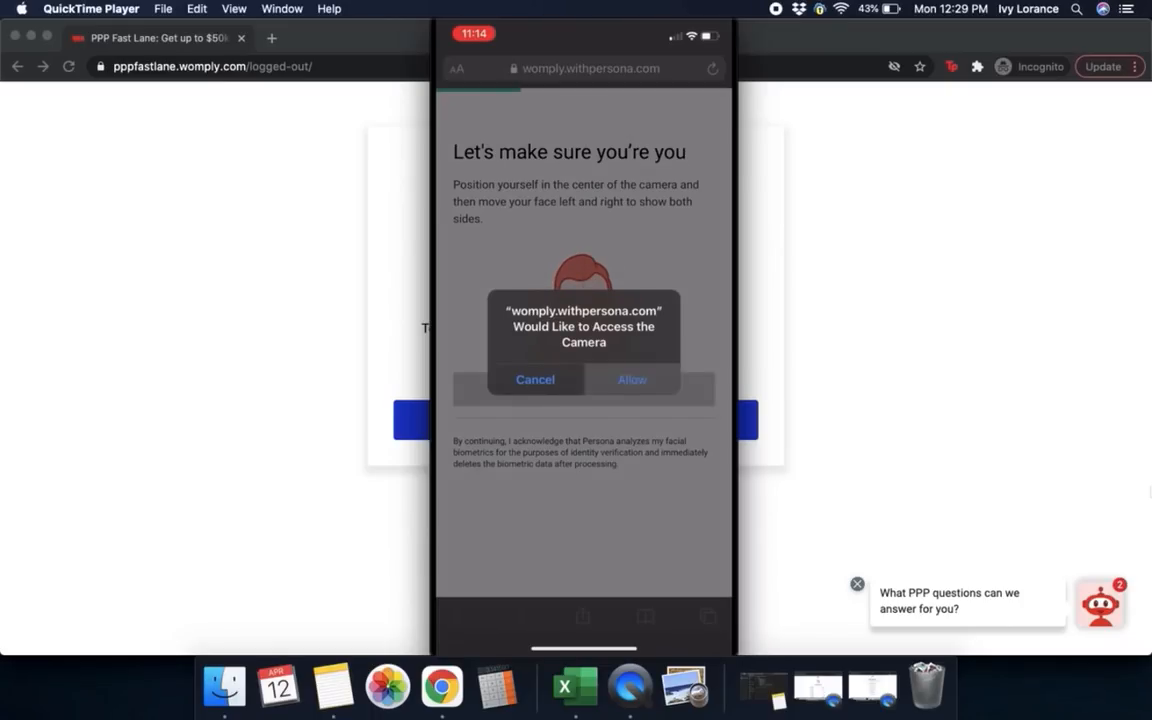
click(632, 380)
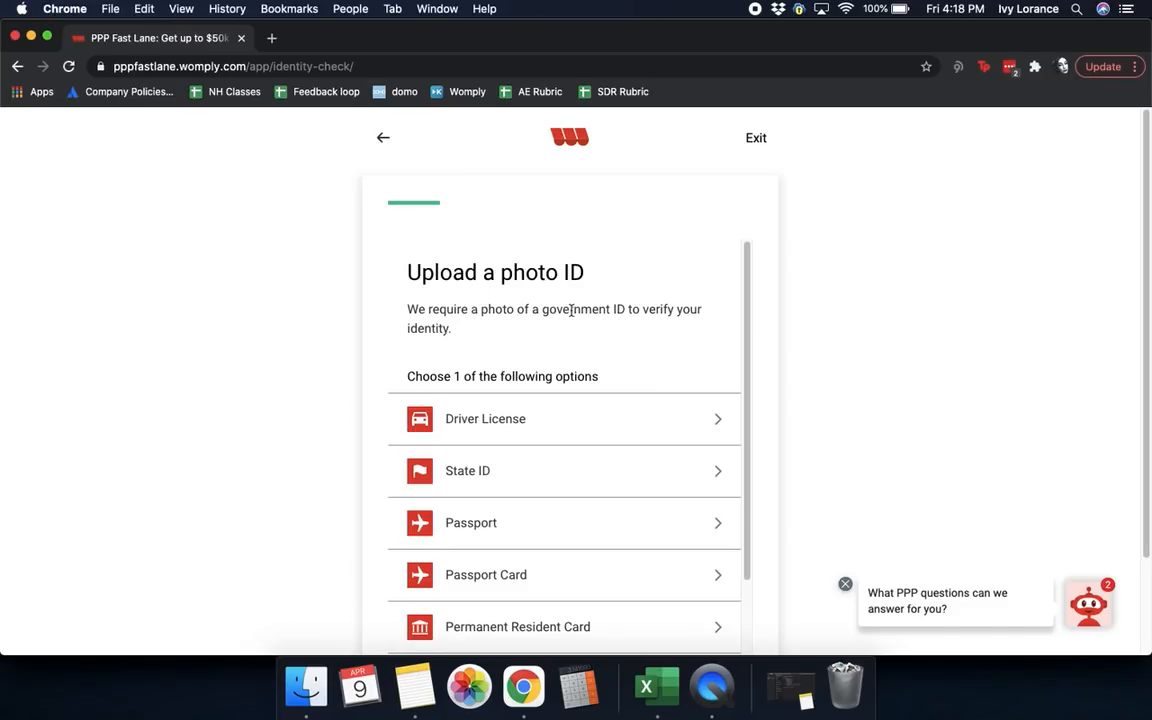
Browse the photo ID type list including driver license, state ID and passport
scroll(down, 3)
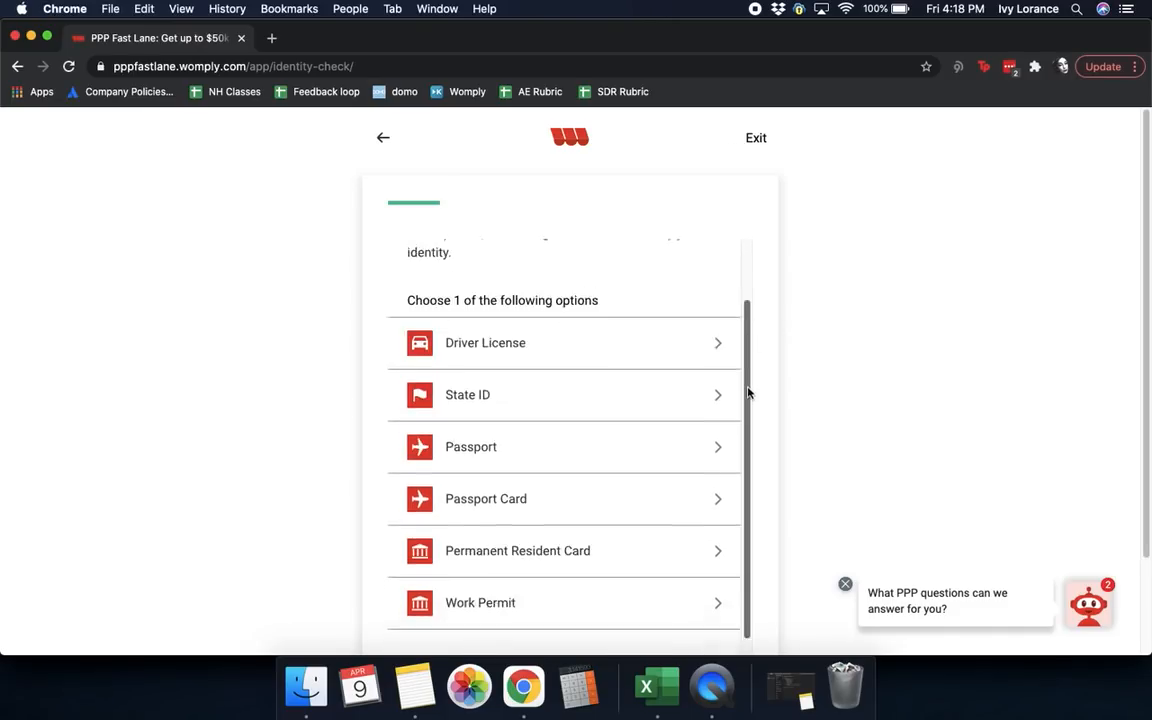
scroll(up, 3)
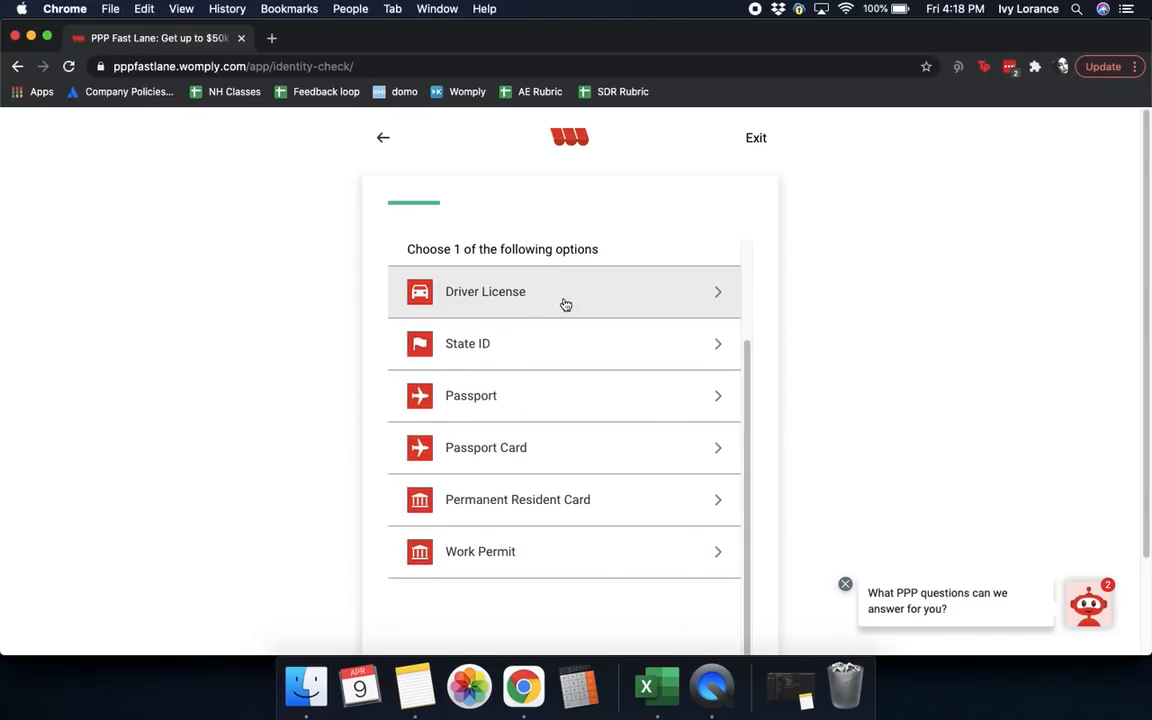
mouse_move(534, 400)
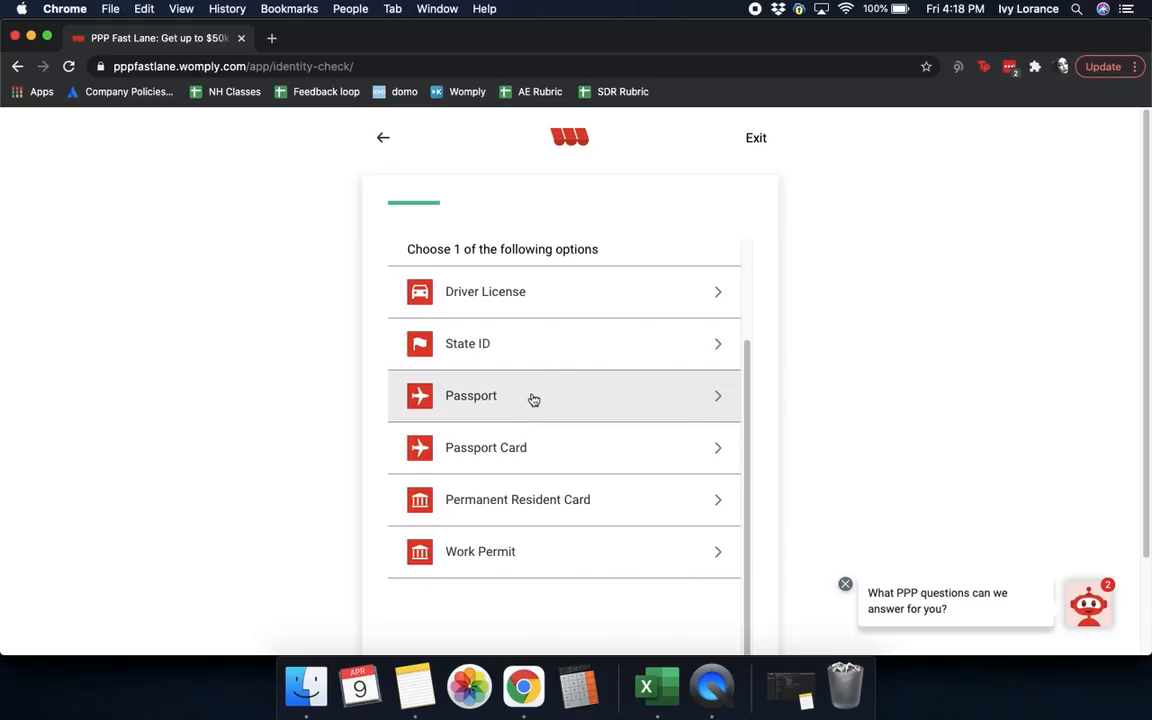
mouse_move(518, 500)
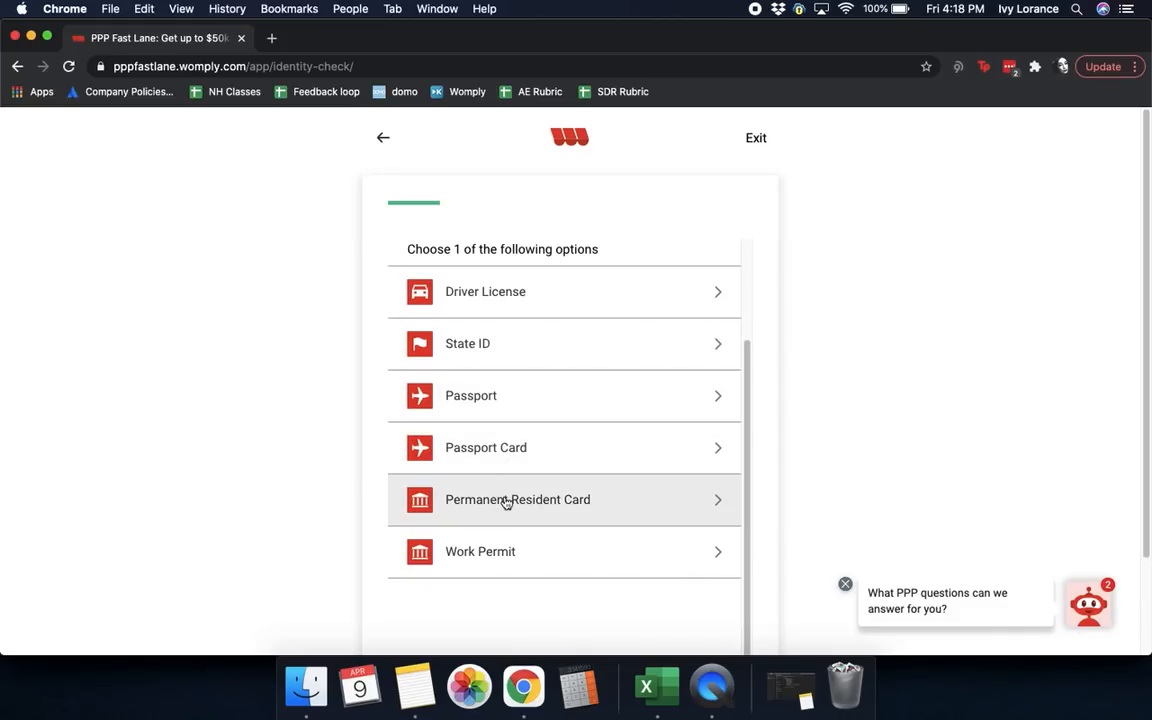
mouse_move(484, 556)
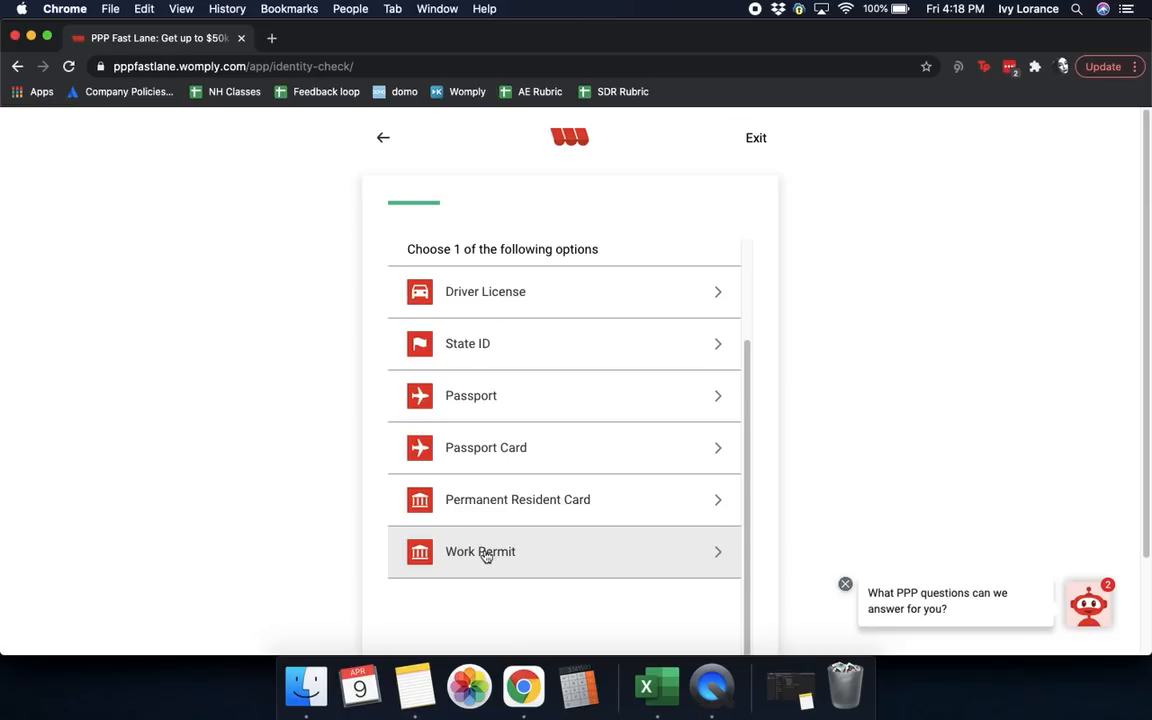
mouse_move(528, 292)
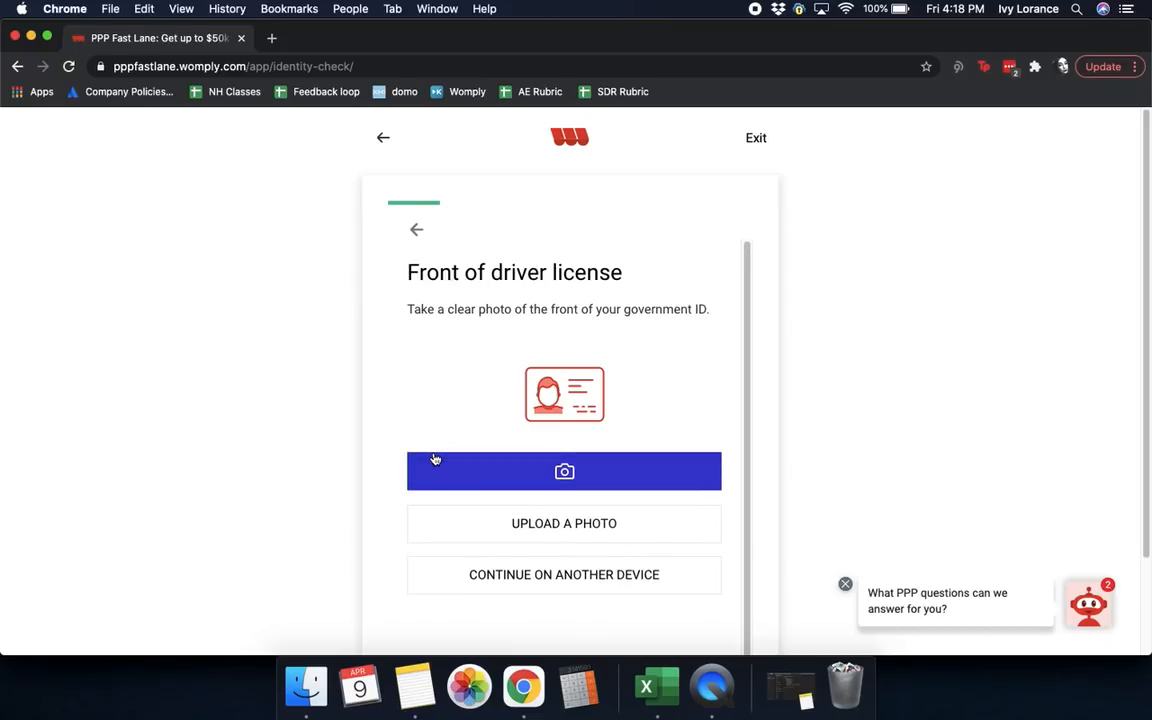
mouse_move(680, 330)
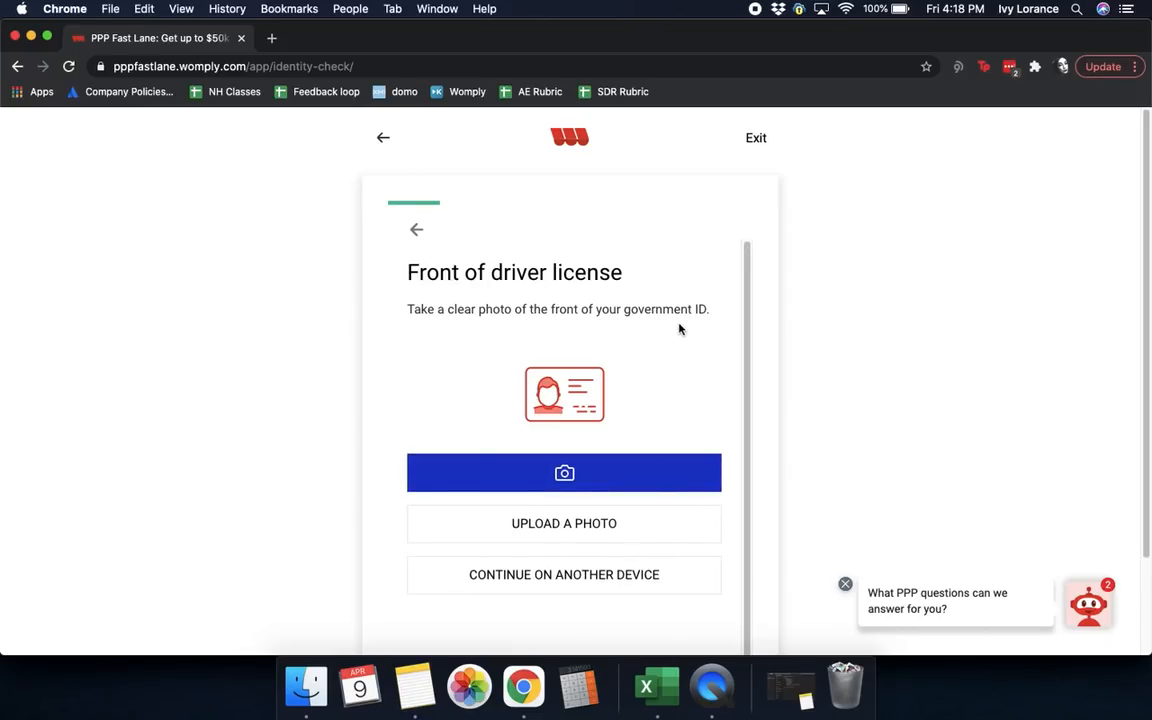
mouse_move(564, 520)
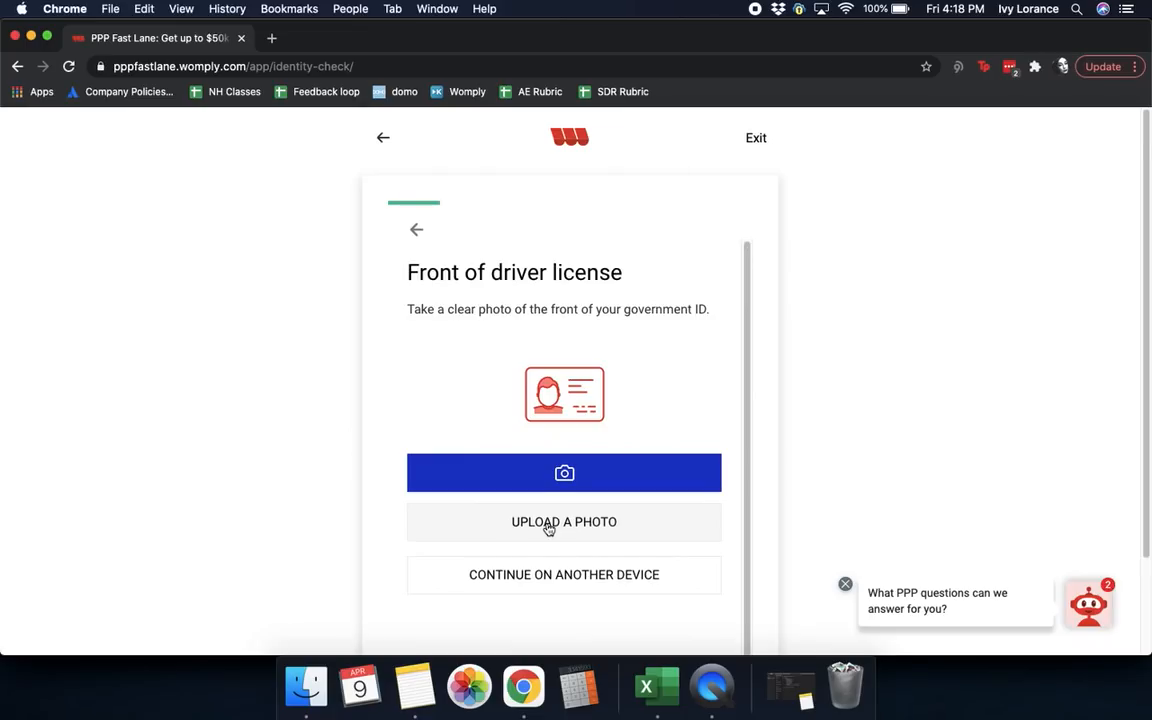
mouse_move(564, 472)
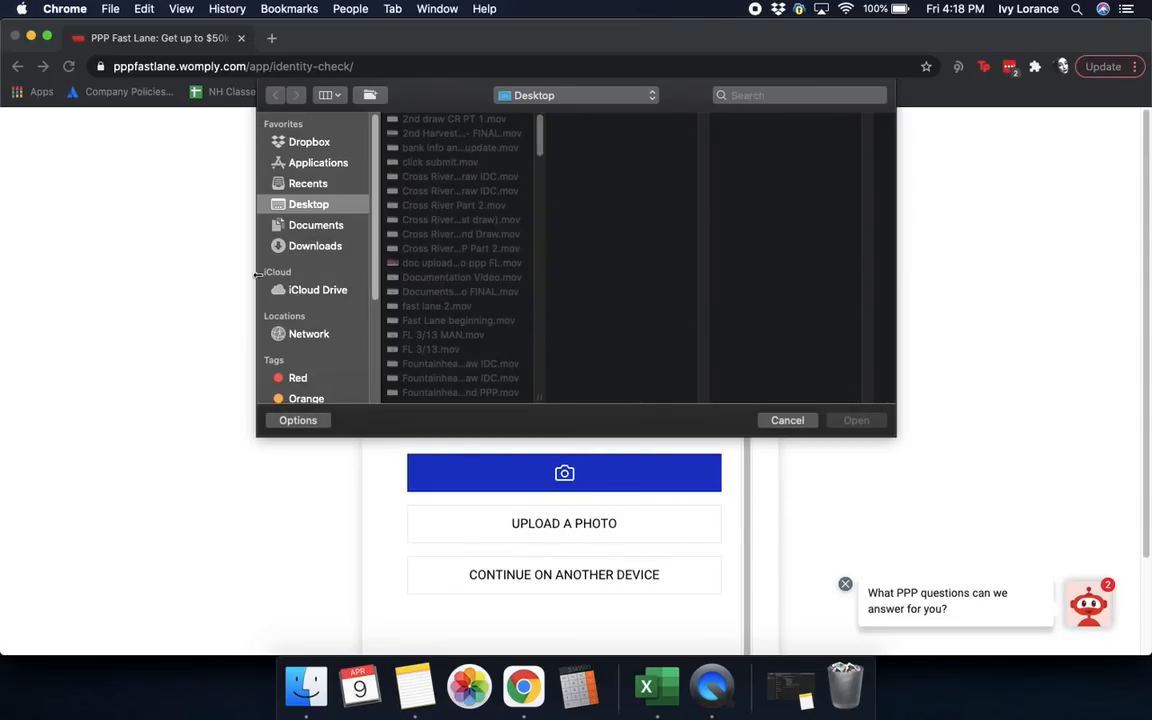
Select the driver license image from the Documents folder as the front-of-license photo
click(316, 224)
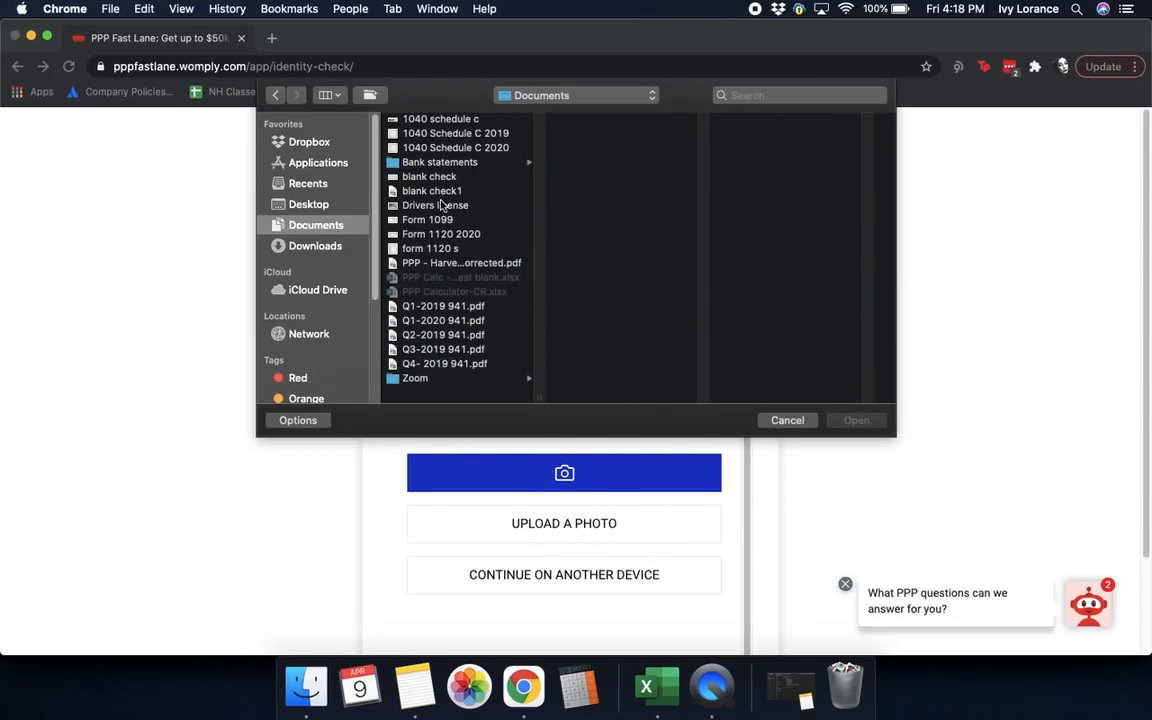
click(436, 204)
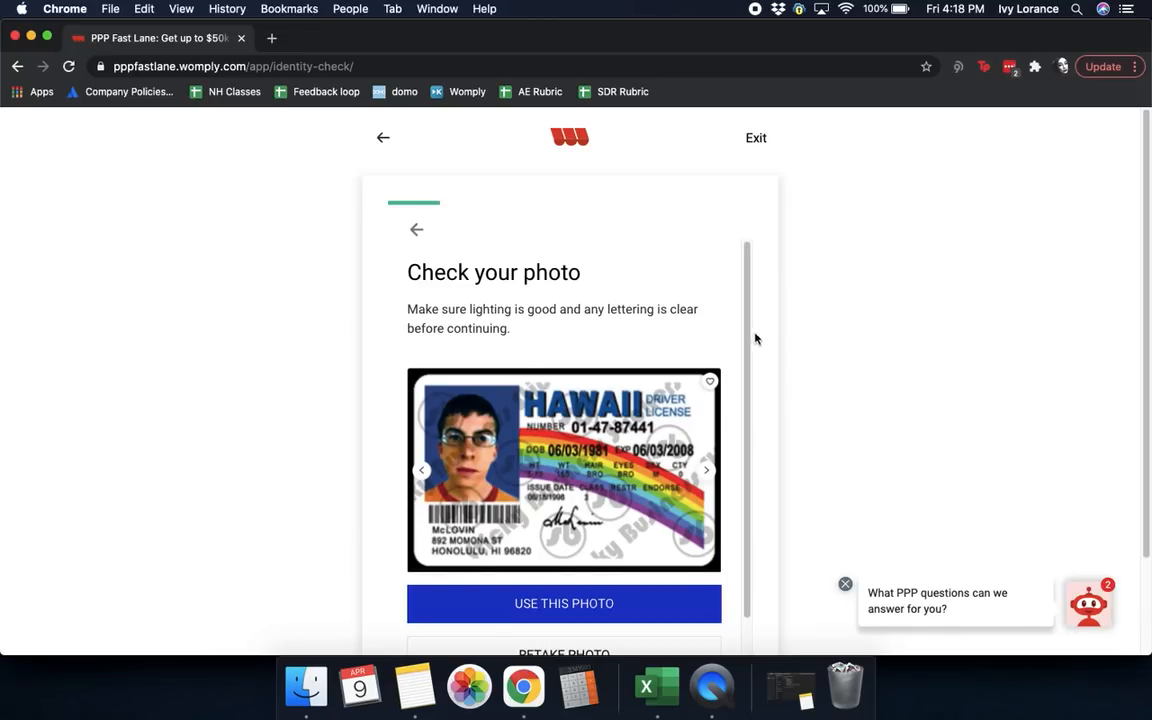
Accept the driver license photo preview and upload it
scroll(down, 3)
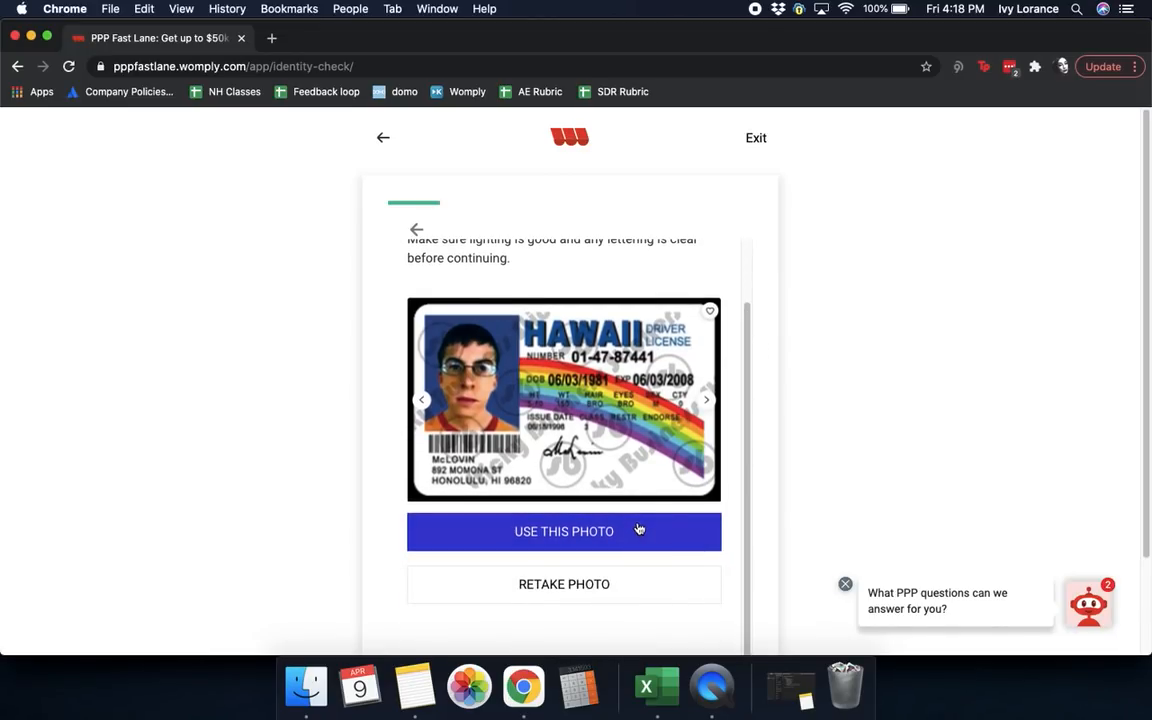
click(564, 532)
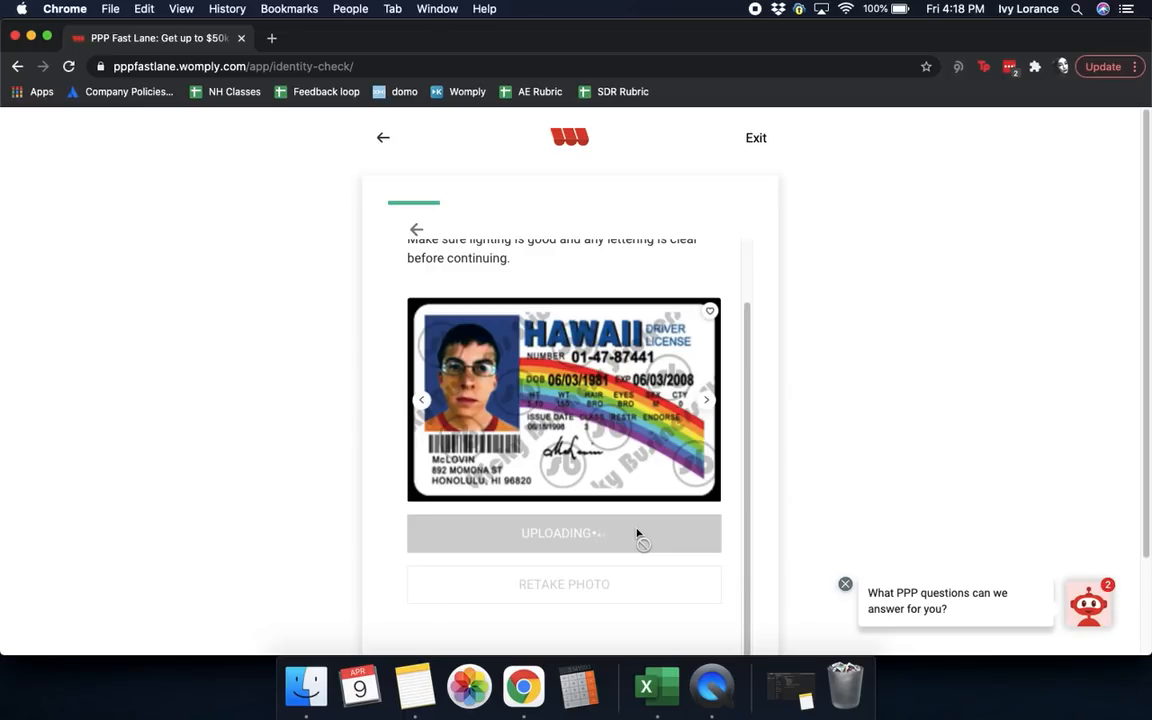
mouse_move(552, 588)
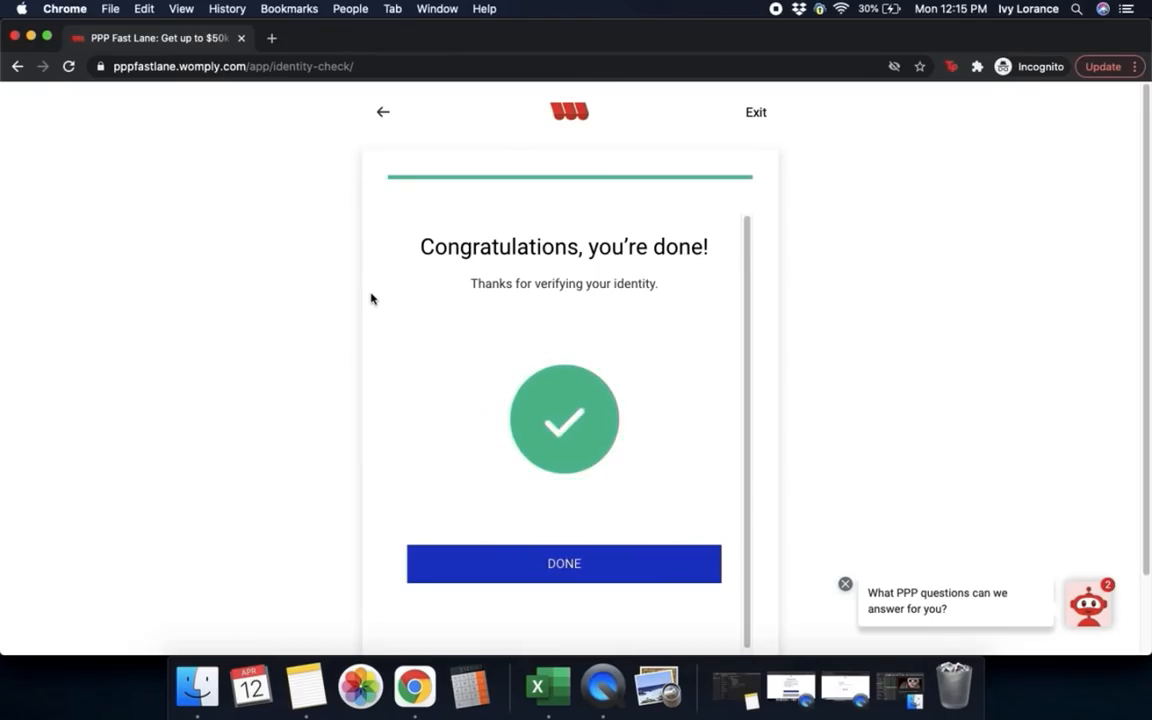
mouse_move(562, 442)
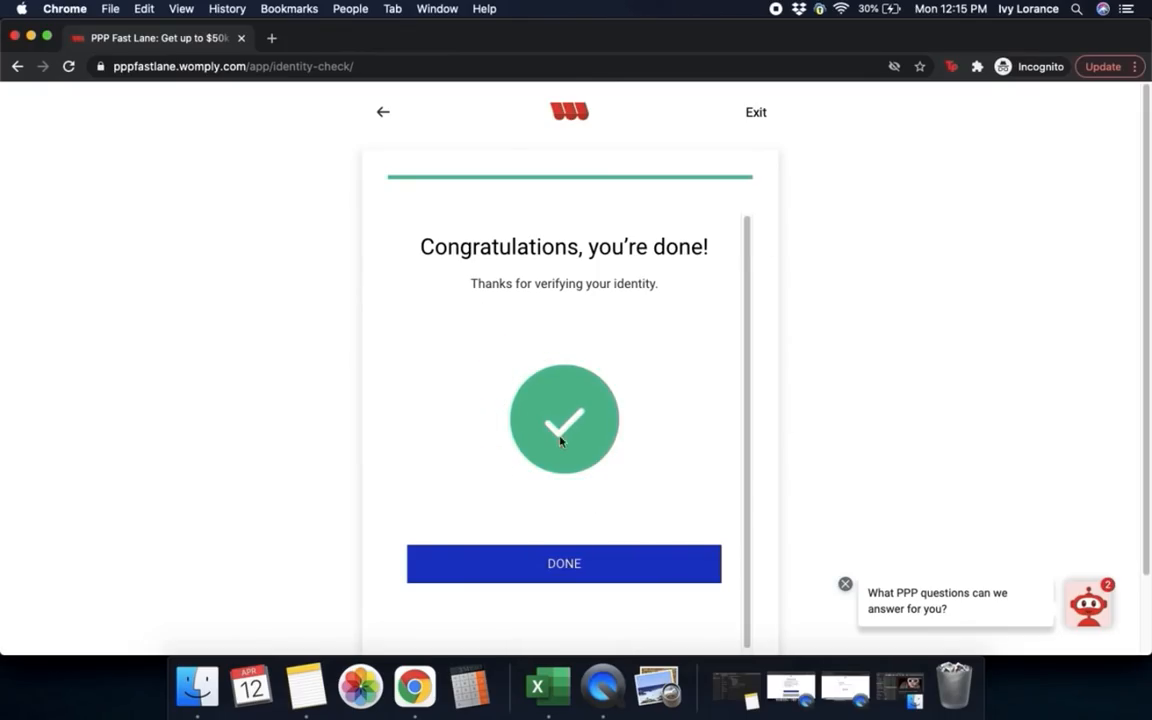
Dismiss the congratulations screen and return to the Update Application overview
click(564, 564)
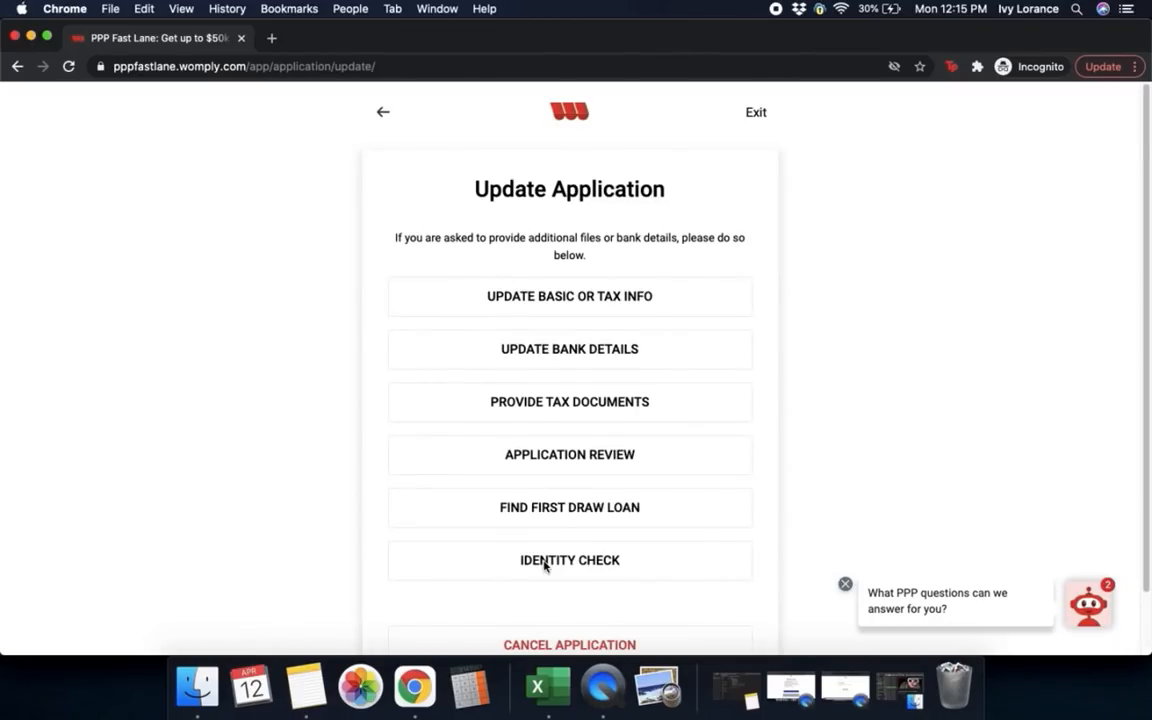
mouse_move(796, 144)
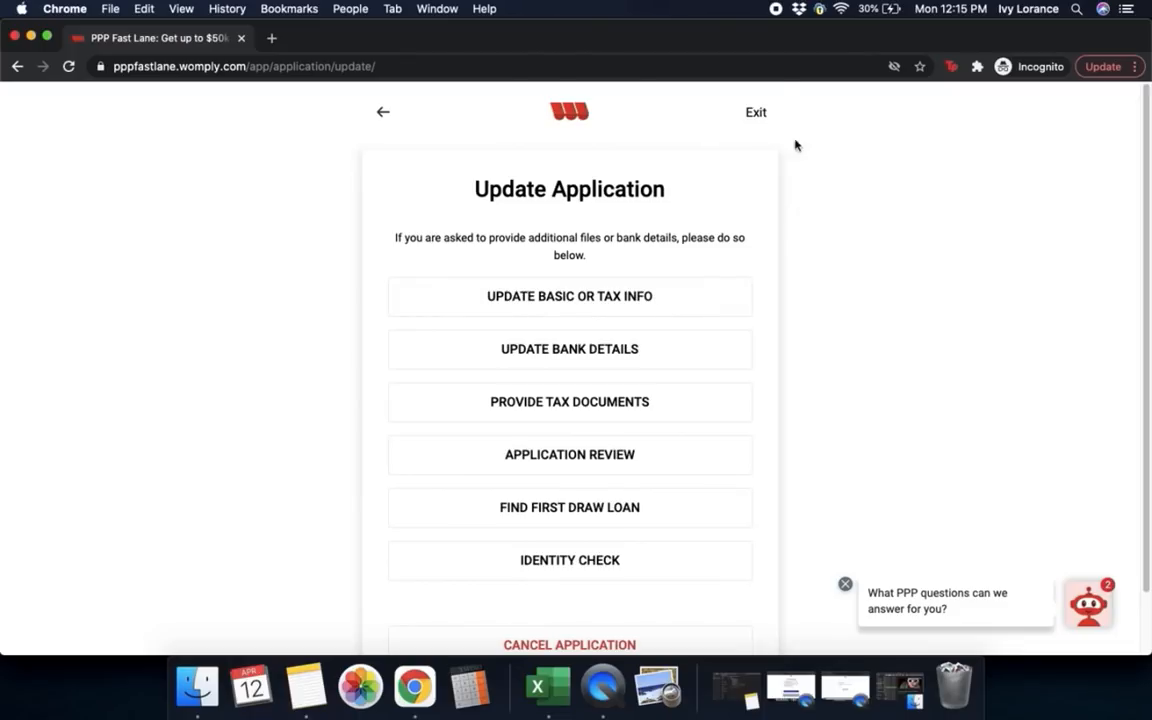
mouse_move(780, 16)
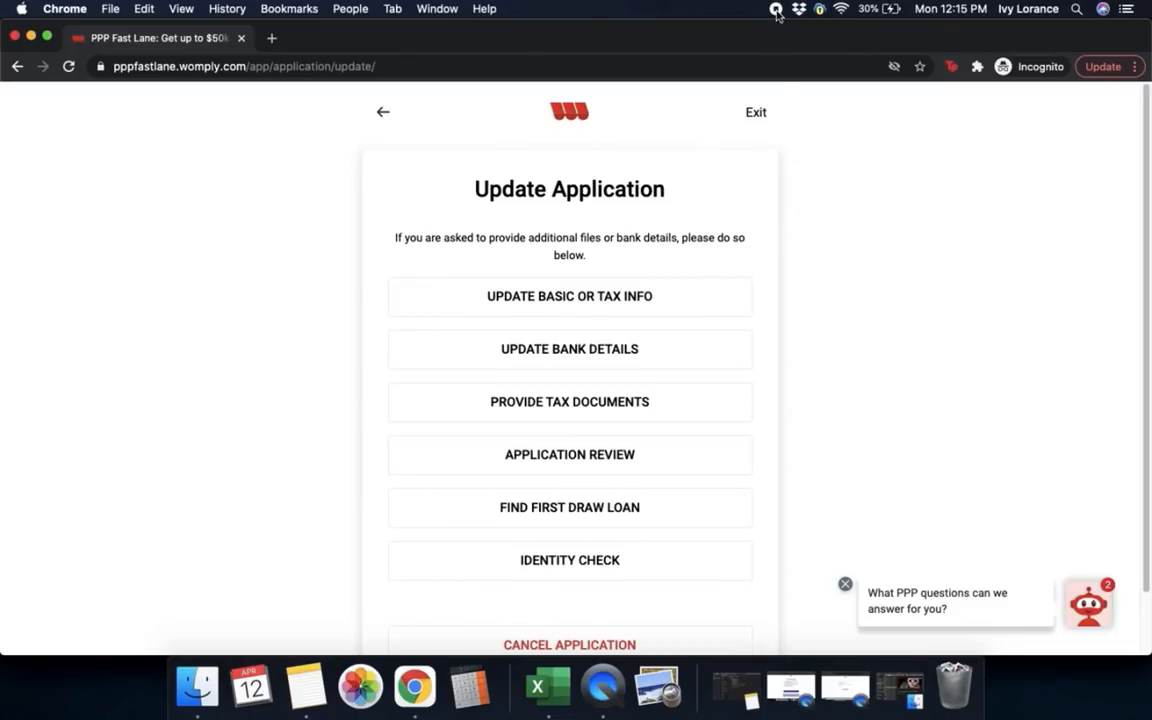